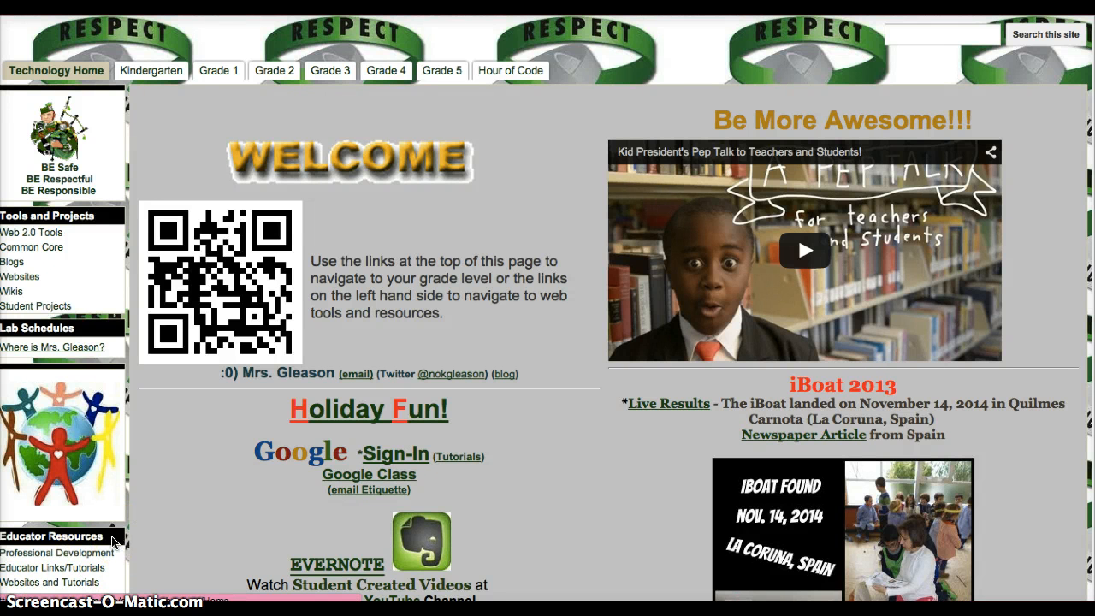
{"action": "mouse_move", "coordinate": [114, 507]}
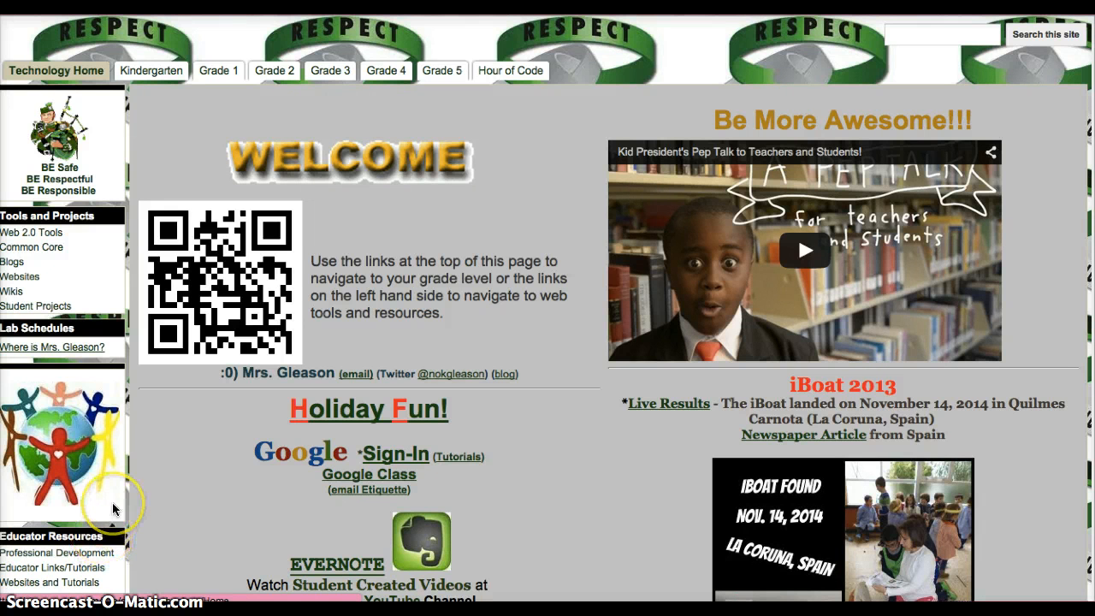
Follow Educator Links/Tutorials to the district NWEA link in Google Sites
{"action": "scroll", "scroll_direction": "down", "scroll_amount": 3}
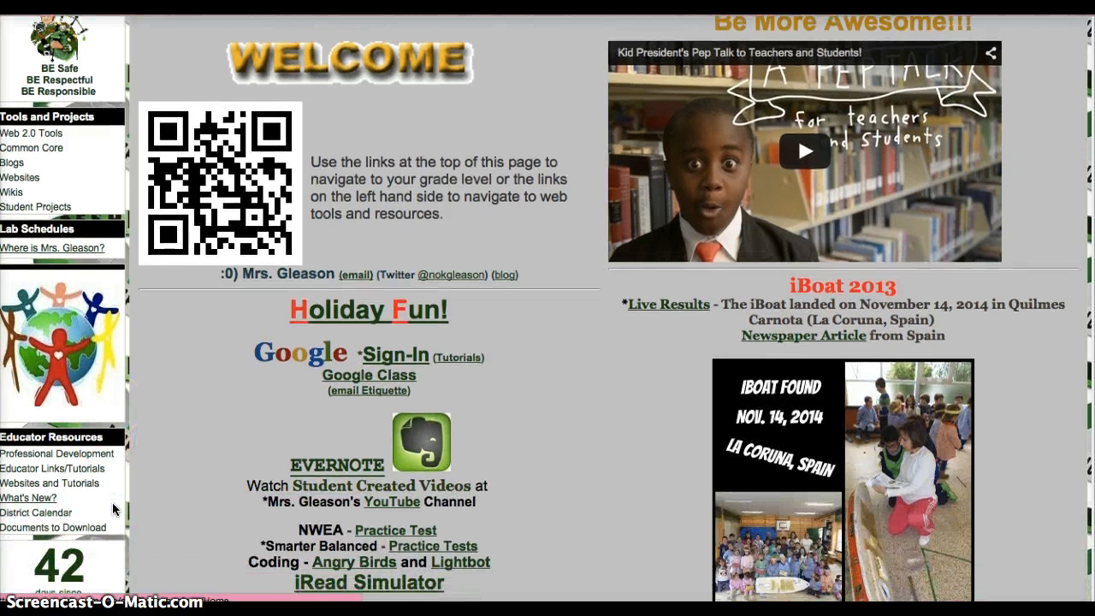
{"action": "scroll", "scroll_direction": "down", "scroll_amount": 3}
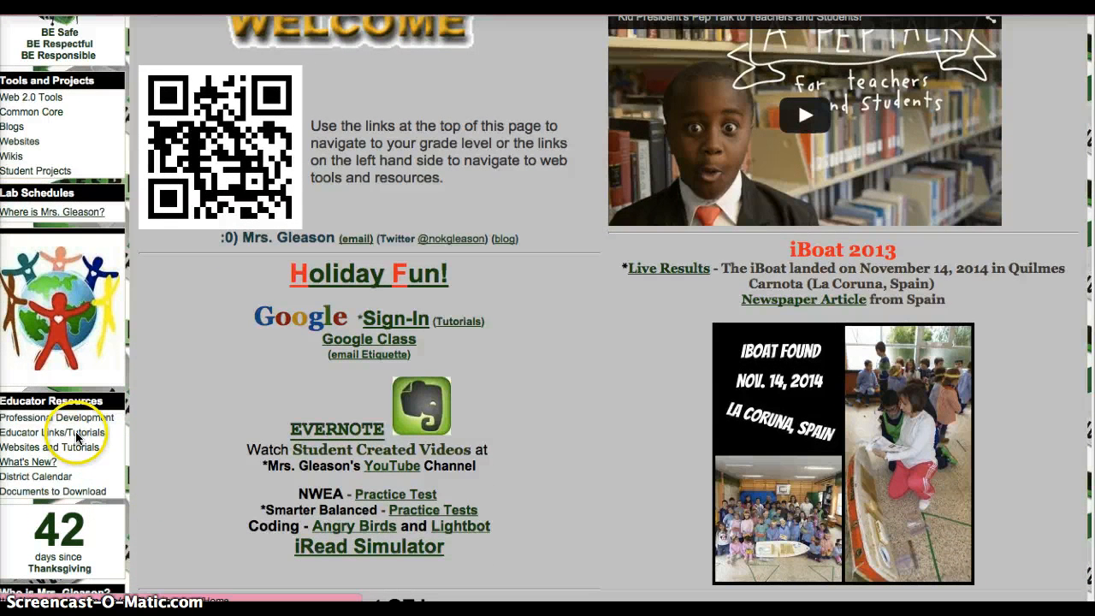
{"action": "mouse_move", "coordinate": [60, 436]}
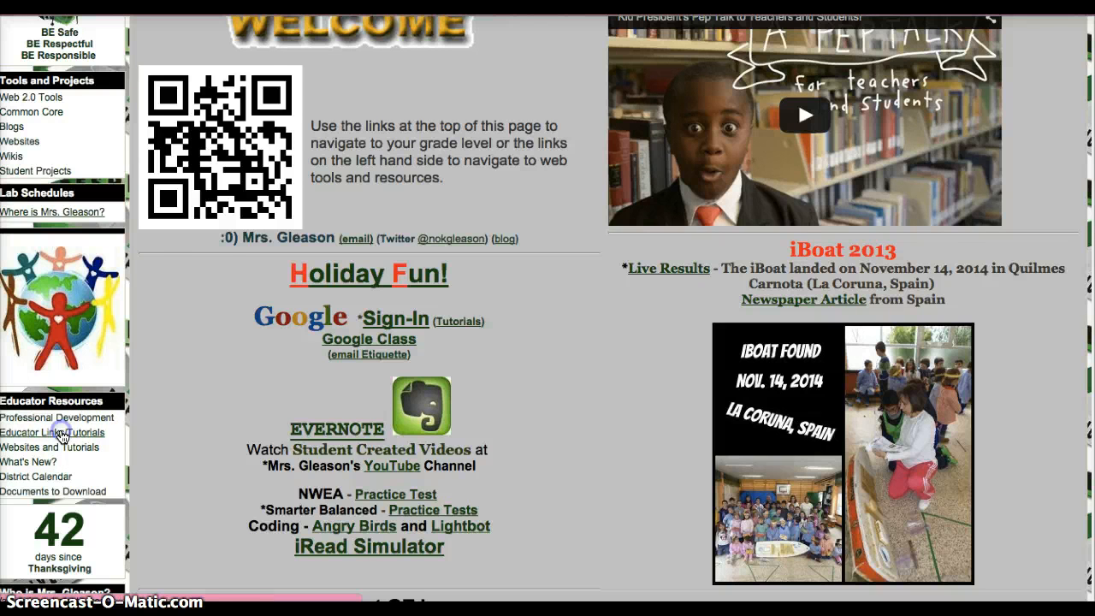
{"action": "left_click", "coordinate": [52, 431]}
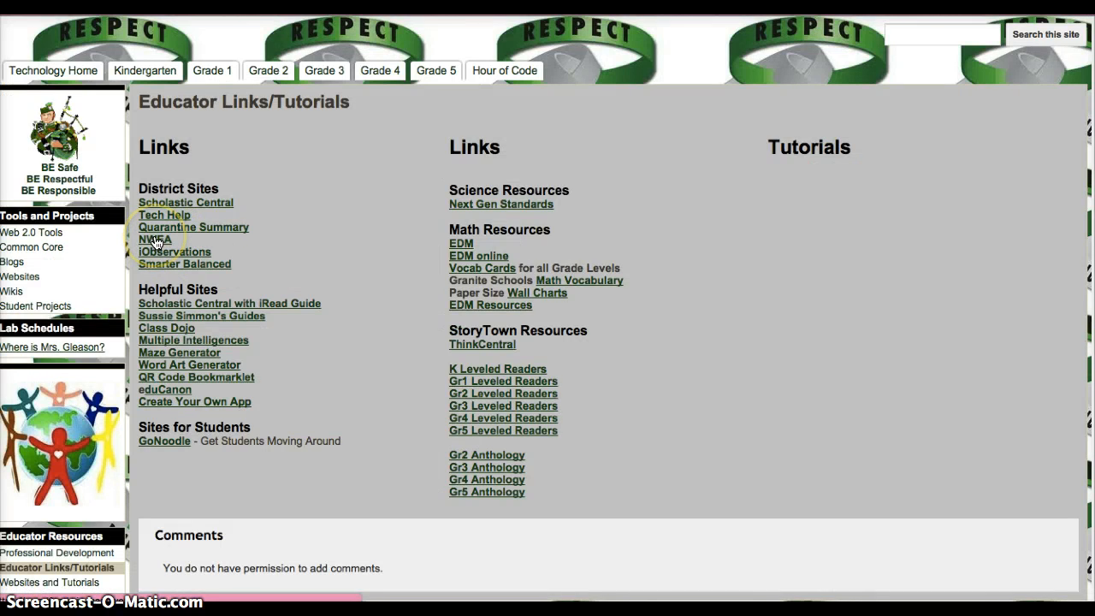
{"action": "left_click", "coordinate": [156, 239]}
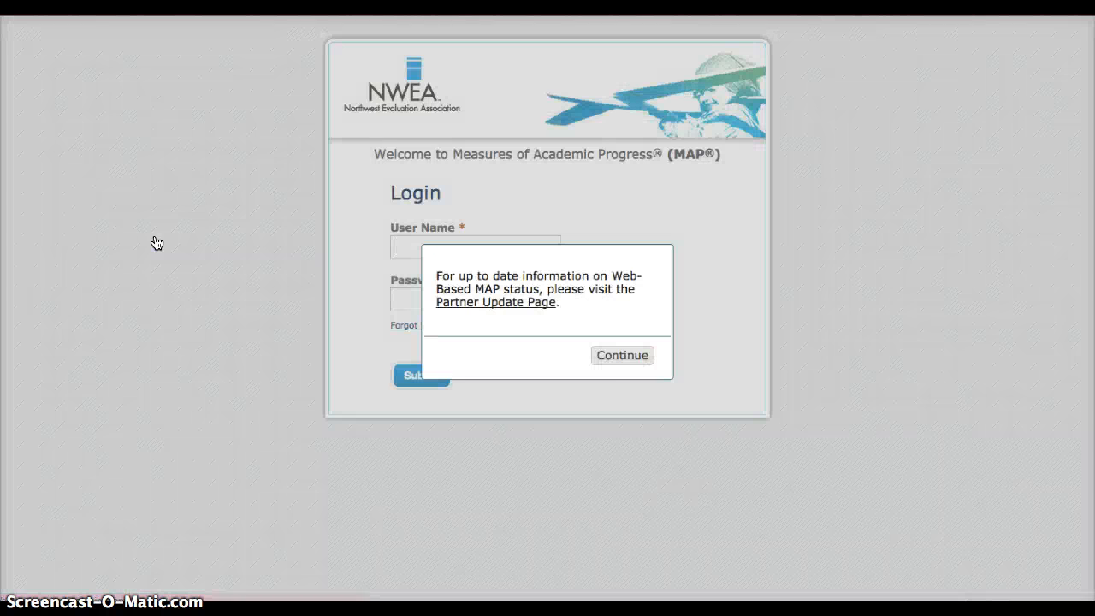
Dismiss the MAP status notice and sign in as user 'rh'
{"action": "left_click", "coordinate": [622, 355]}
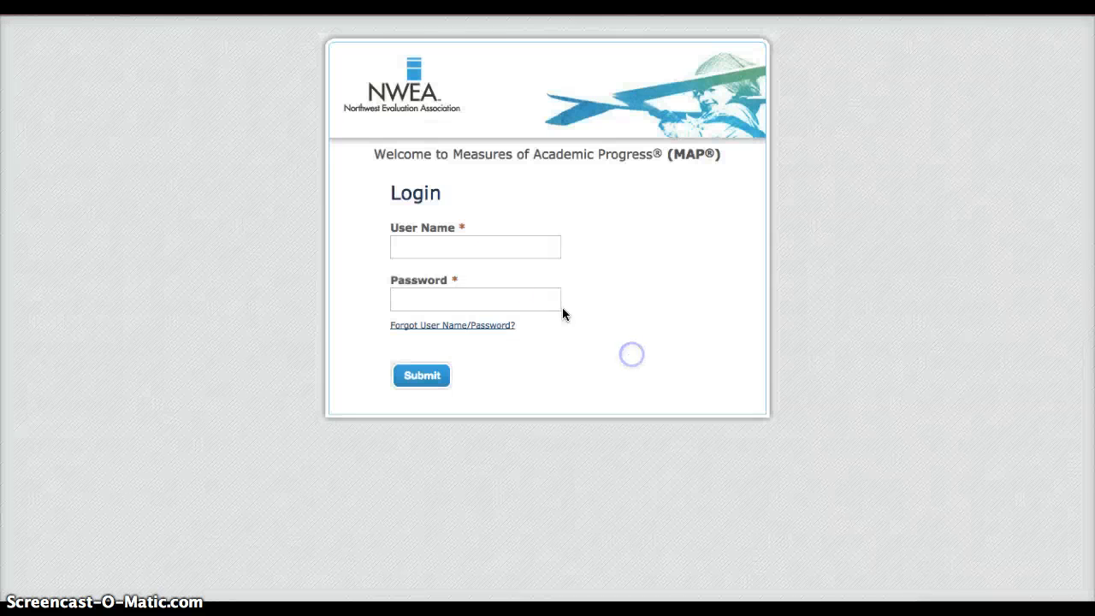
{"action": "left_click", "coordinate": [475, 246]}
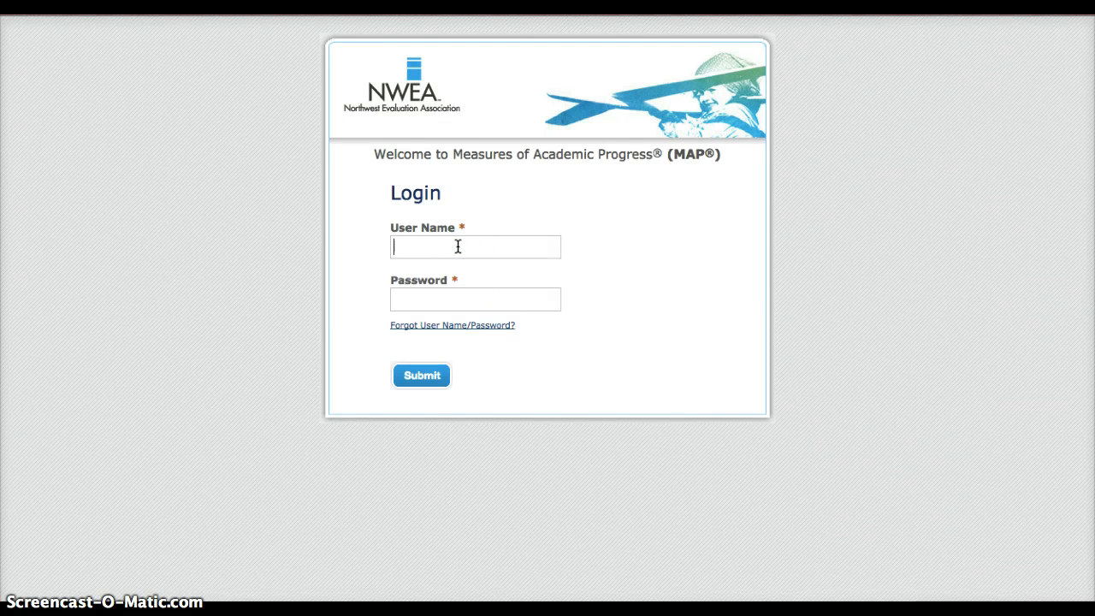
{"action": "type", "text": "rhulit"}
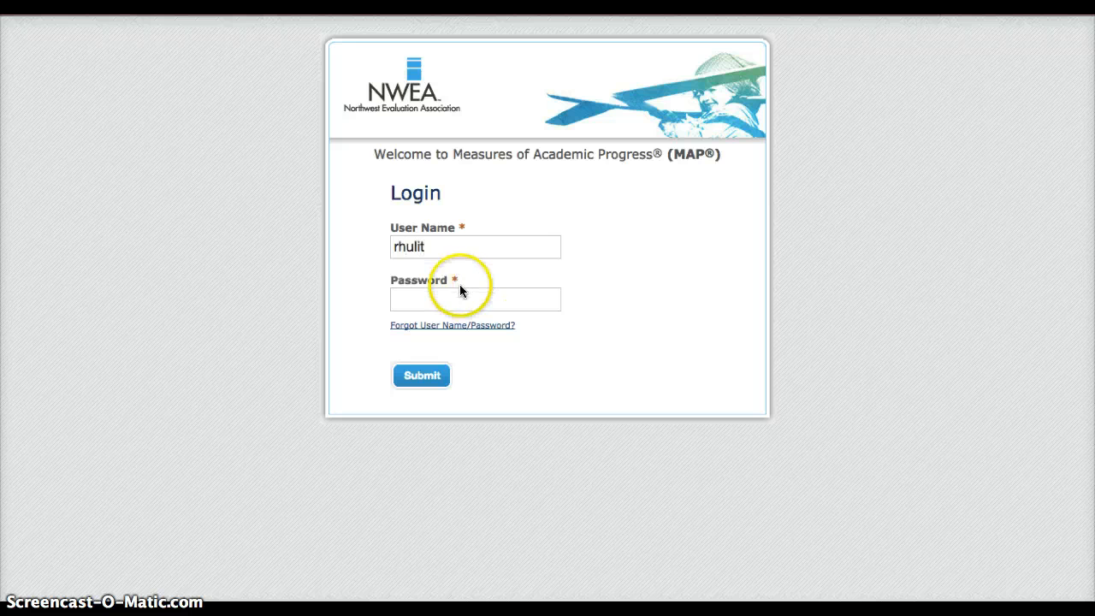
{"action": "type", "text": "••"}
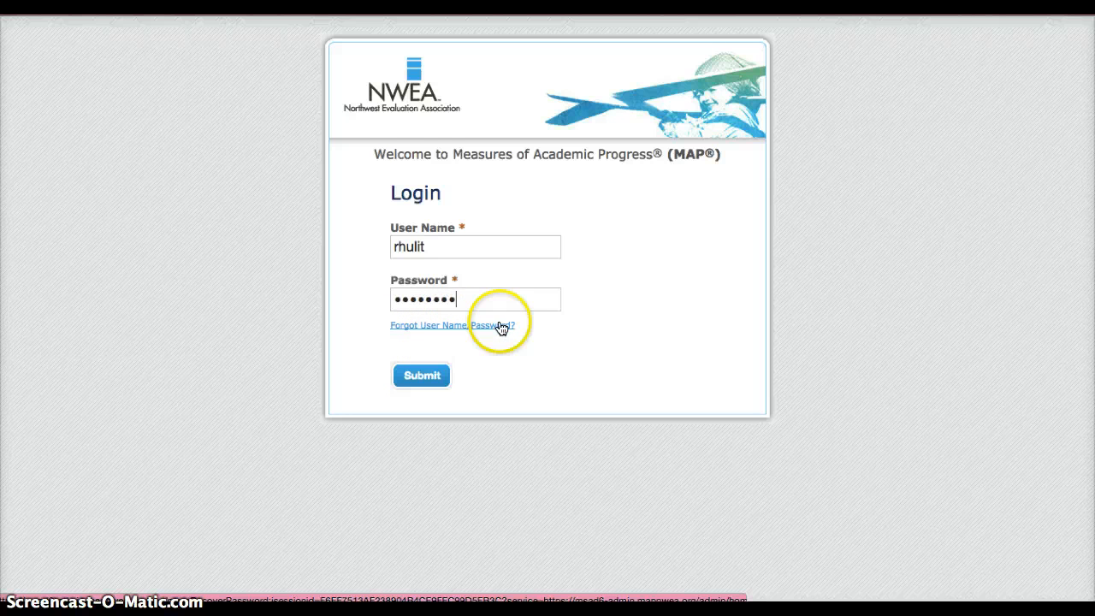
{"action": "mouse_move", "coordinate": [449, 328]}
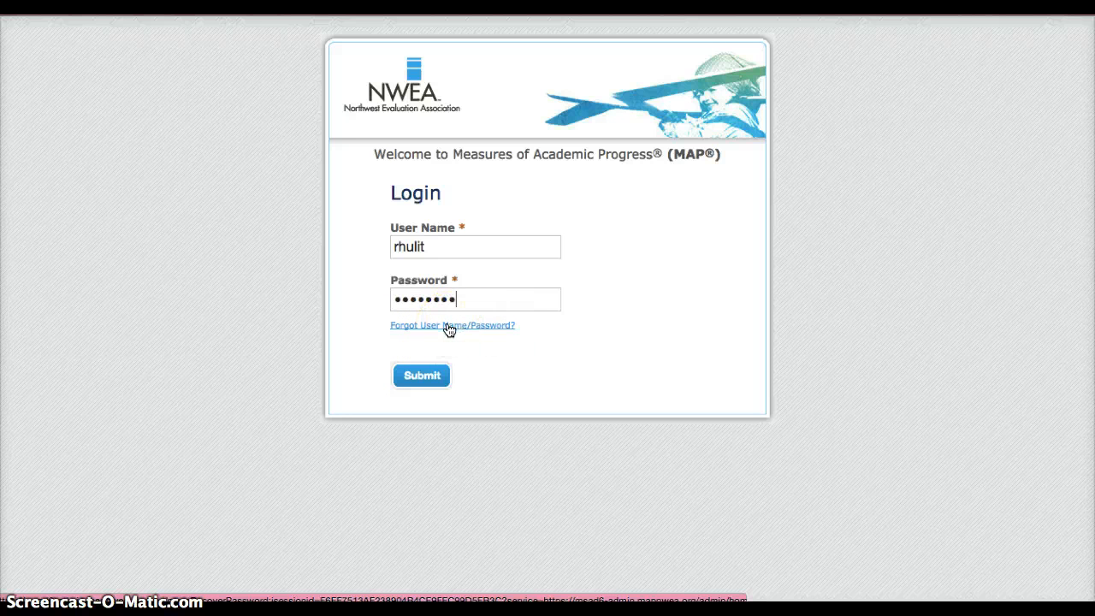
{"action": "mouse_move", "coordinate": [510, 347]}
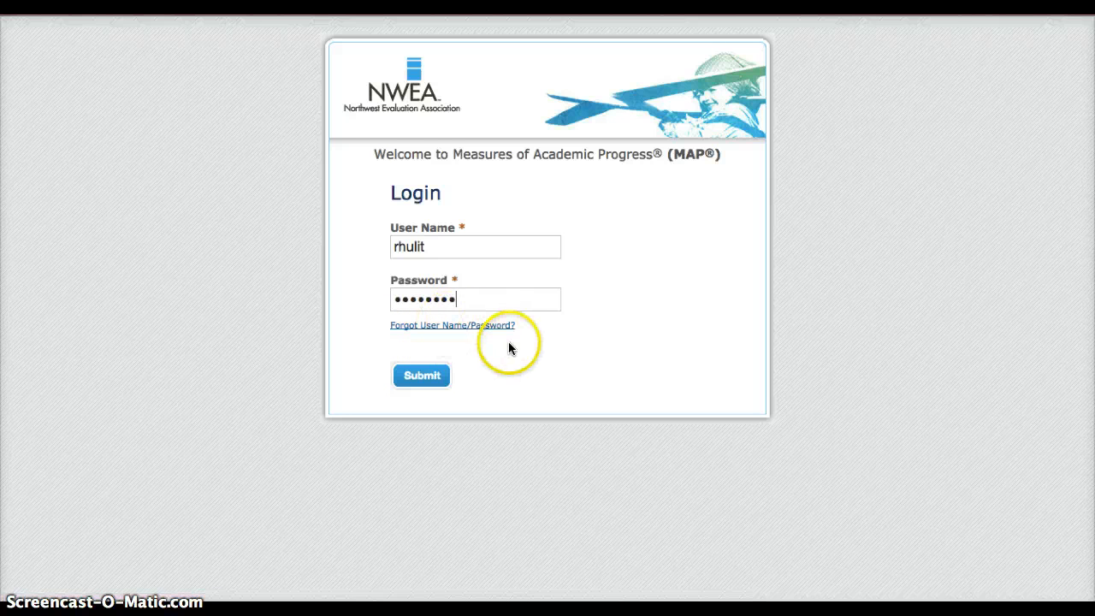
{"action": "left_click", "coordinate": [421, 375]}
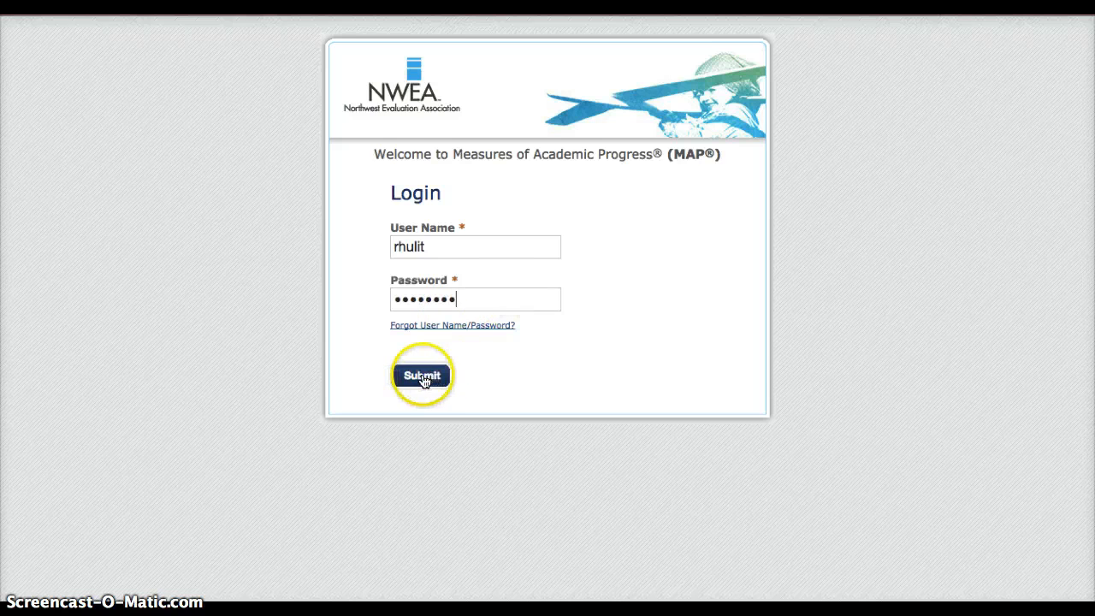
{"action": "left_click", "coordinate": [420, 375]}
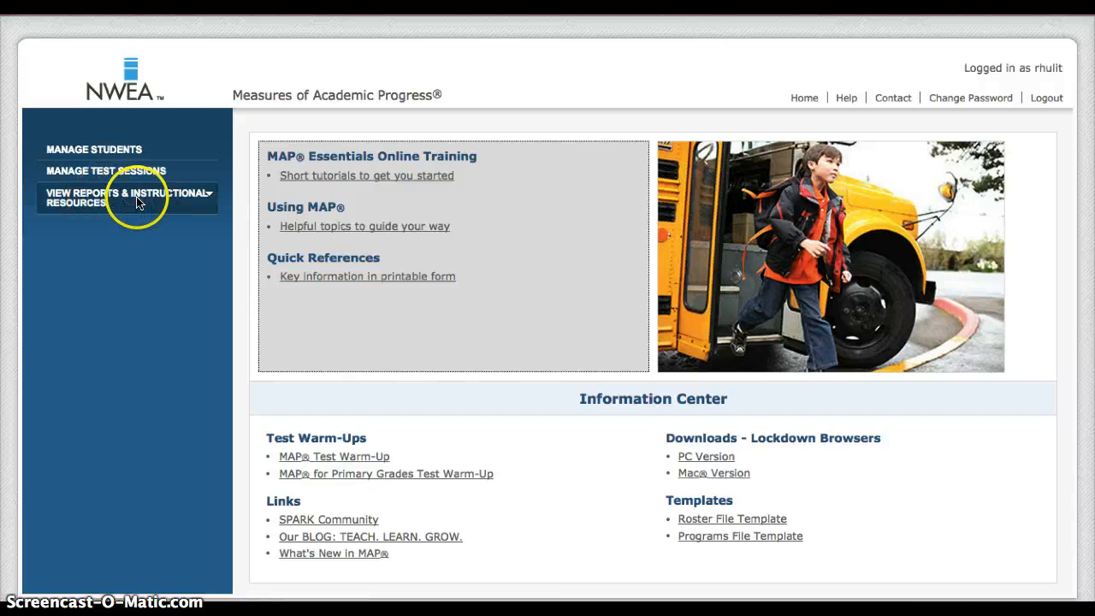
{"action": "mouse_move", "coordinate": [103, 205]}
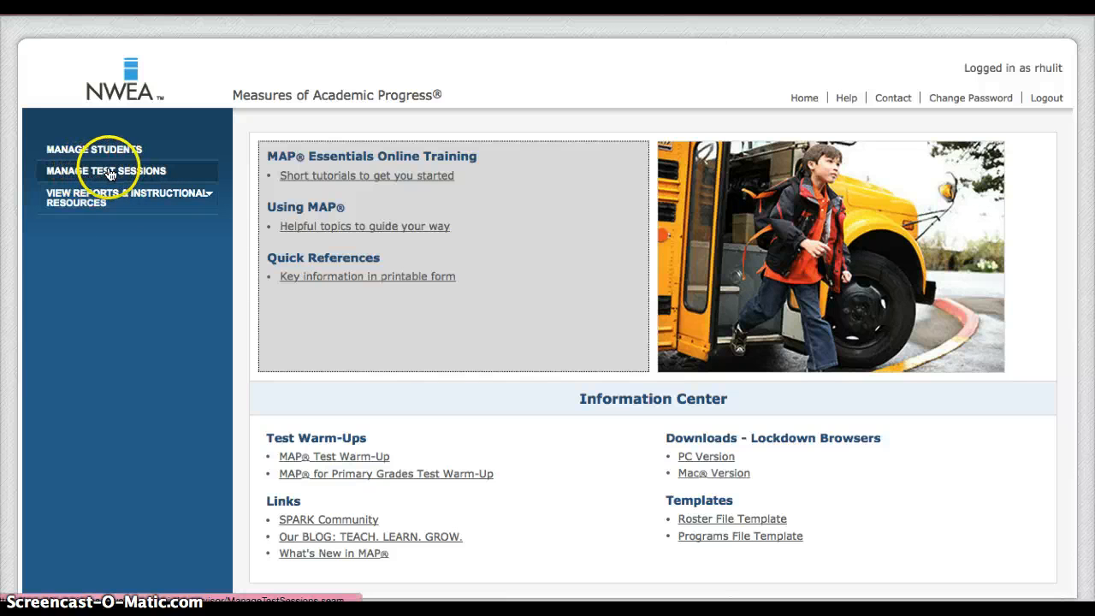
Go to Manage Test Sessions from the left navigation panel
{"action": "left_click", "coordinate": [105, 170]}
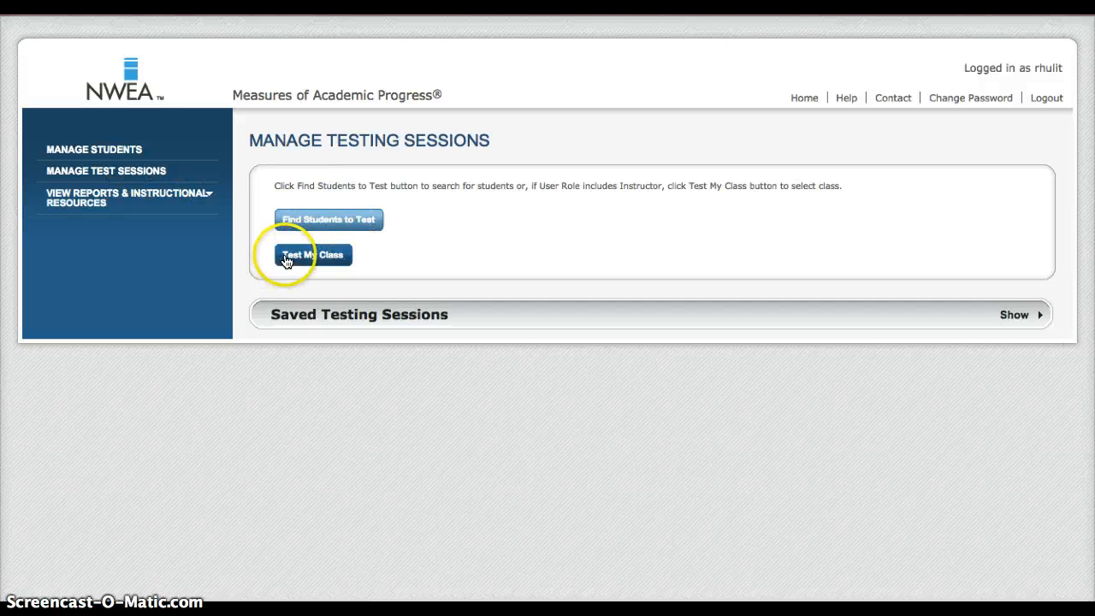
{"action": "mouse_move", "coordinate": [313, 255]}
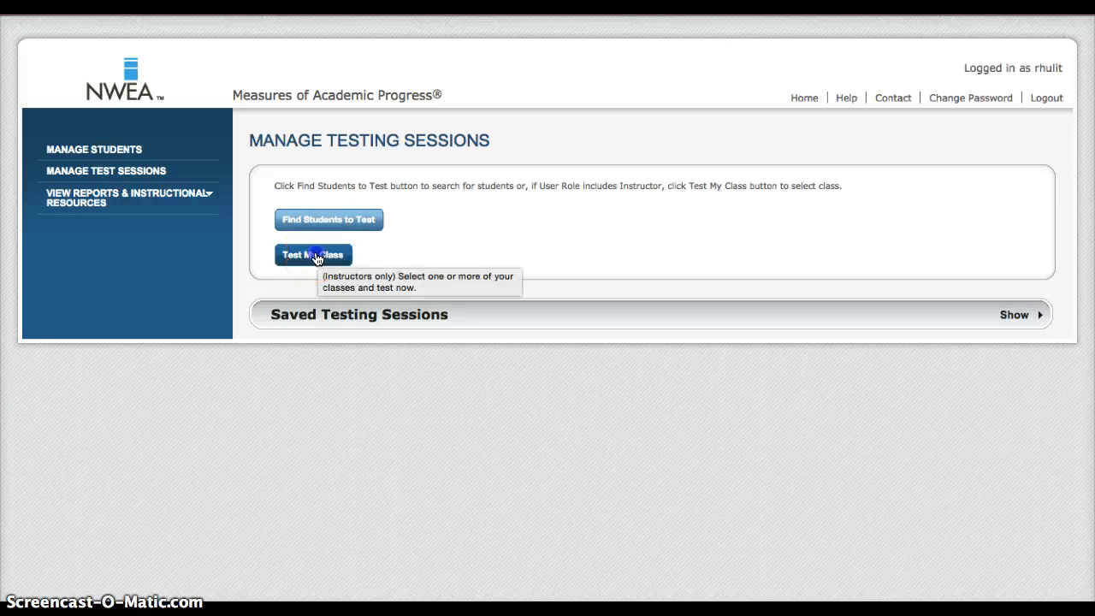
Start a Test My Class session and review the 17 awaiting students
{"action": "left_click", "coordinate": [313, 254]}
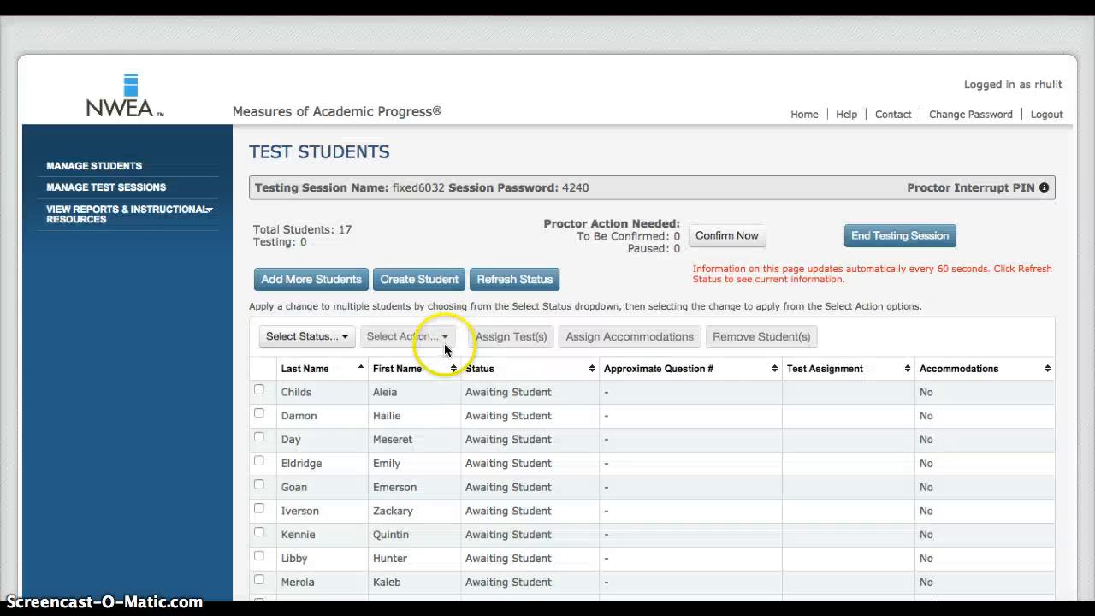
{"action": "scroll", "scroll_direction": "down", "scroll_amount": 3}
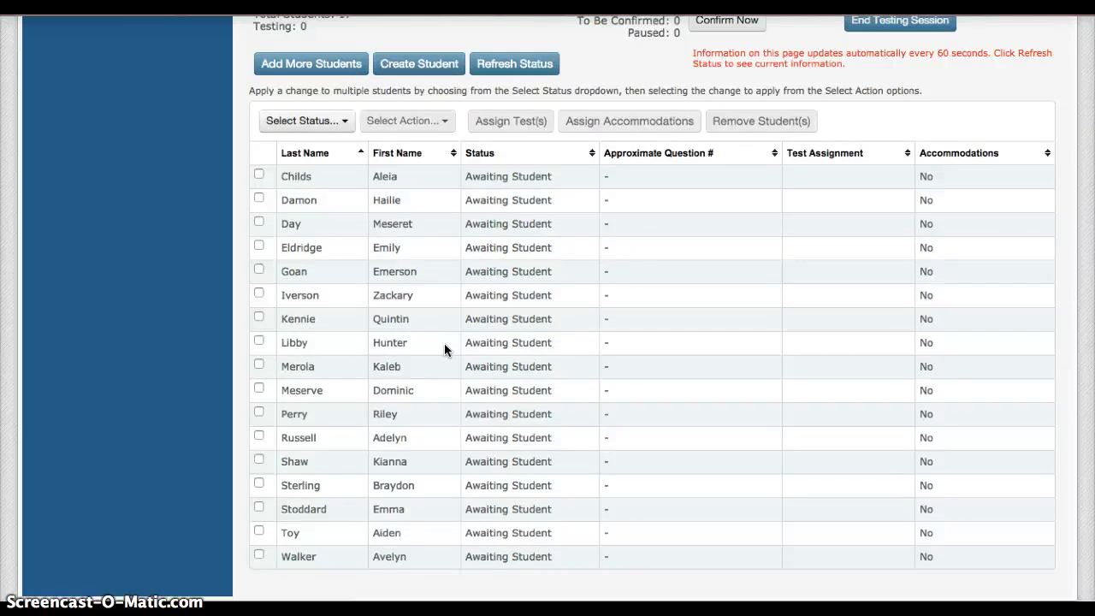
{"action": "scroll", "scroll_direction": "up", "scroll_amount": 3}
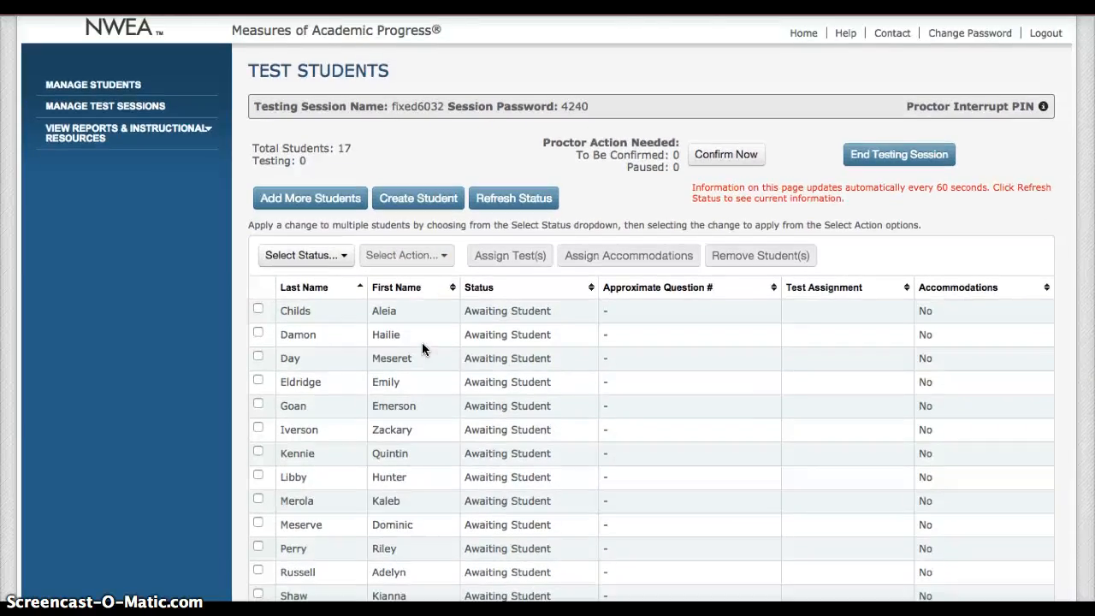
{"action": "scroll", "scroll_direction": "down", "scroll_amount": 3}
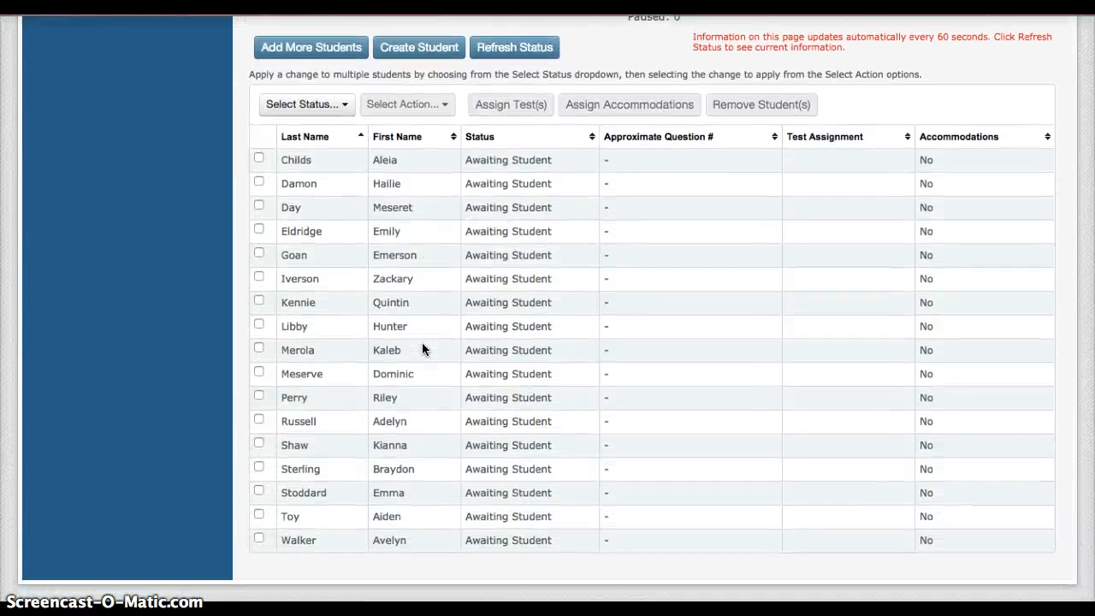
{"action": "scroll", "scroll_direction": "up", "scroll_amount": 3}
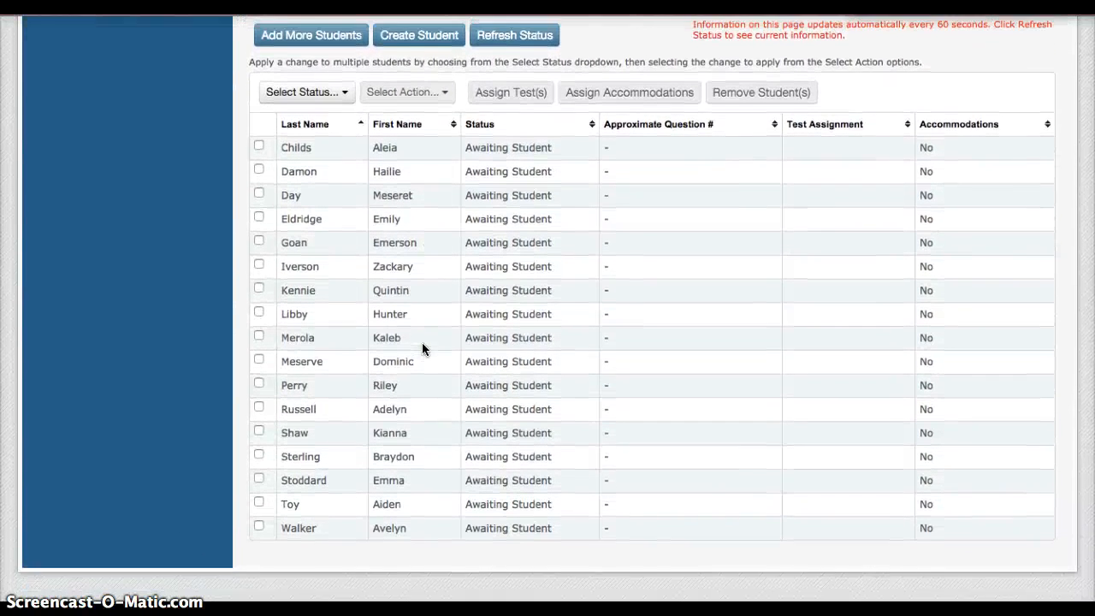
{"action": "scroll", "scroll_direction": "up", "scroll_amount": 3}
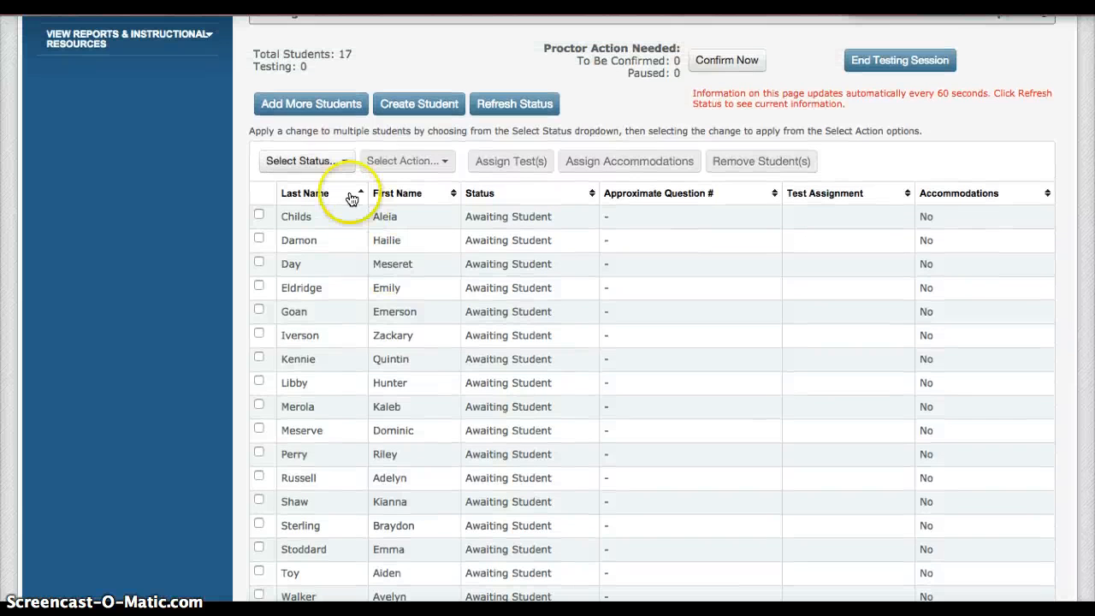
Select all students and assign MAP: Reading 2-5 Common Core 2010 V2
{"action": "left_click", "coordinate": [306, 161]}
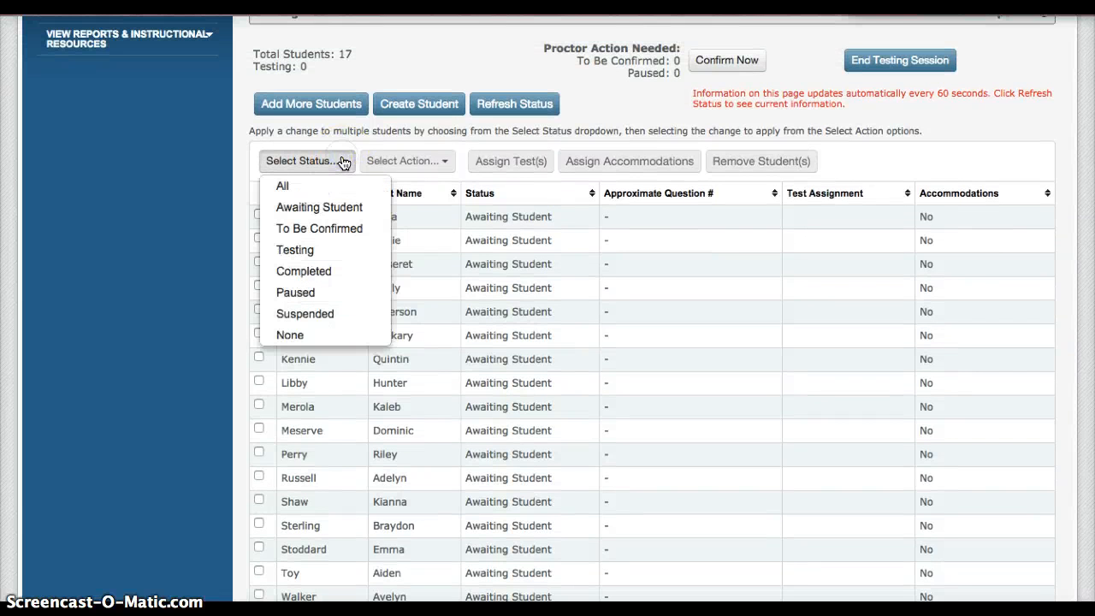
{"action": "left_click", "coordinate": [282, 185]}
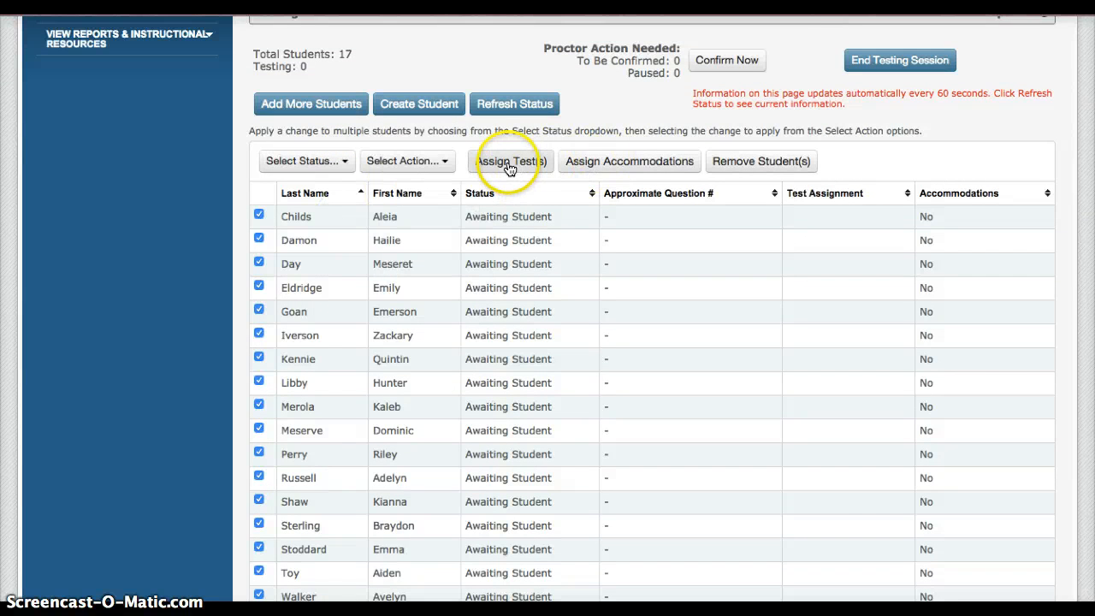
{"action": "left_click", "coordinate": [509, 161]}
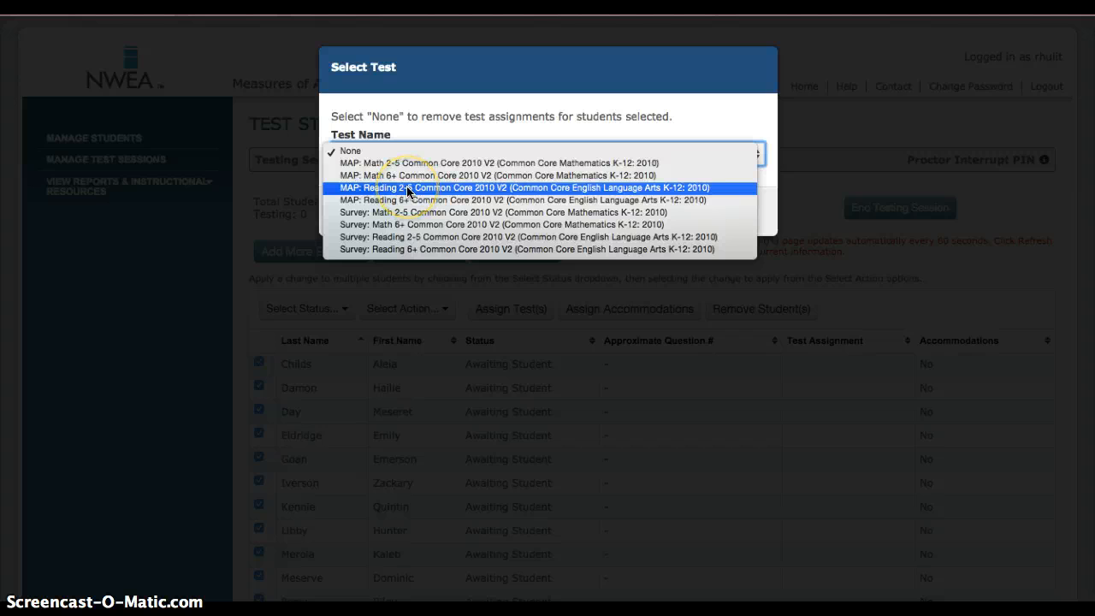
{"action": "left_click", "coordinate": [543, 188]}
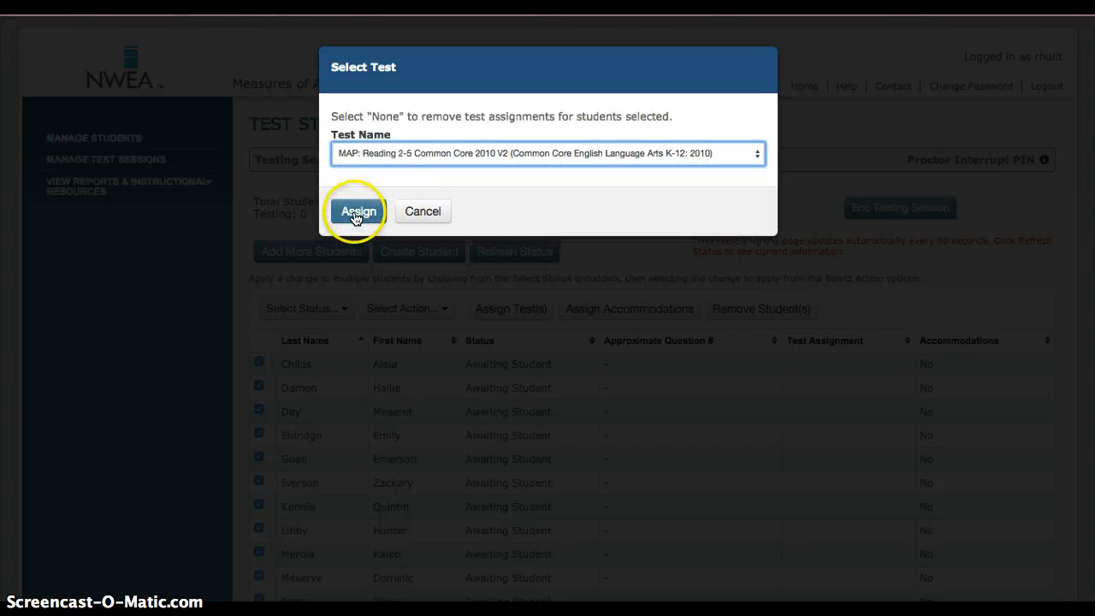
{"action": "left_click", "coordinate": [357, 212]}
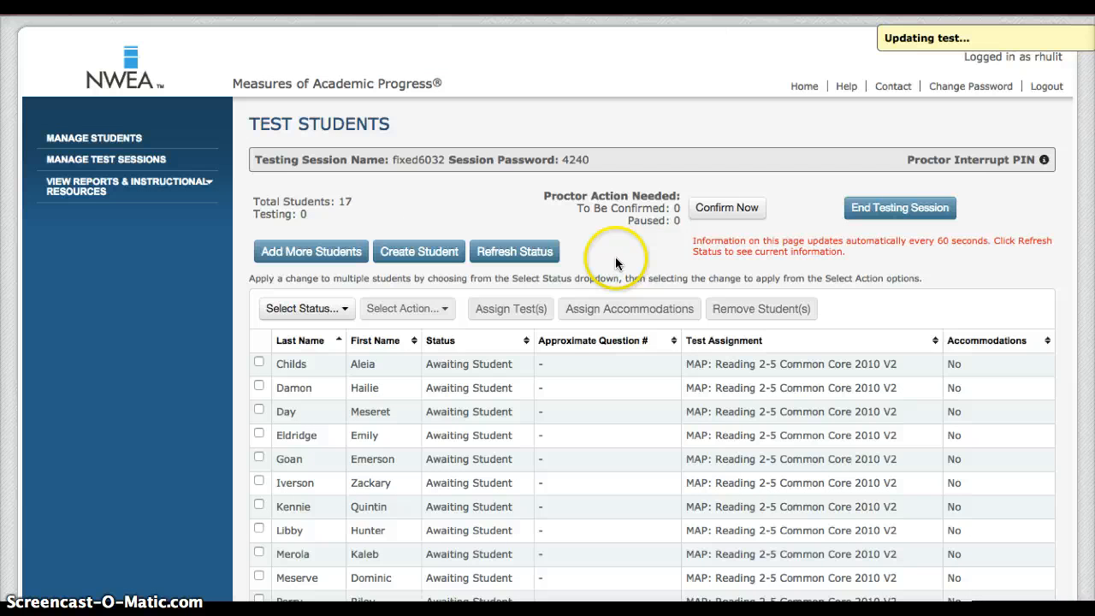
{"action": "mouse_move", "coordinate": [679, 256]}
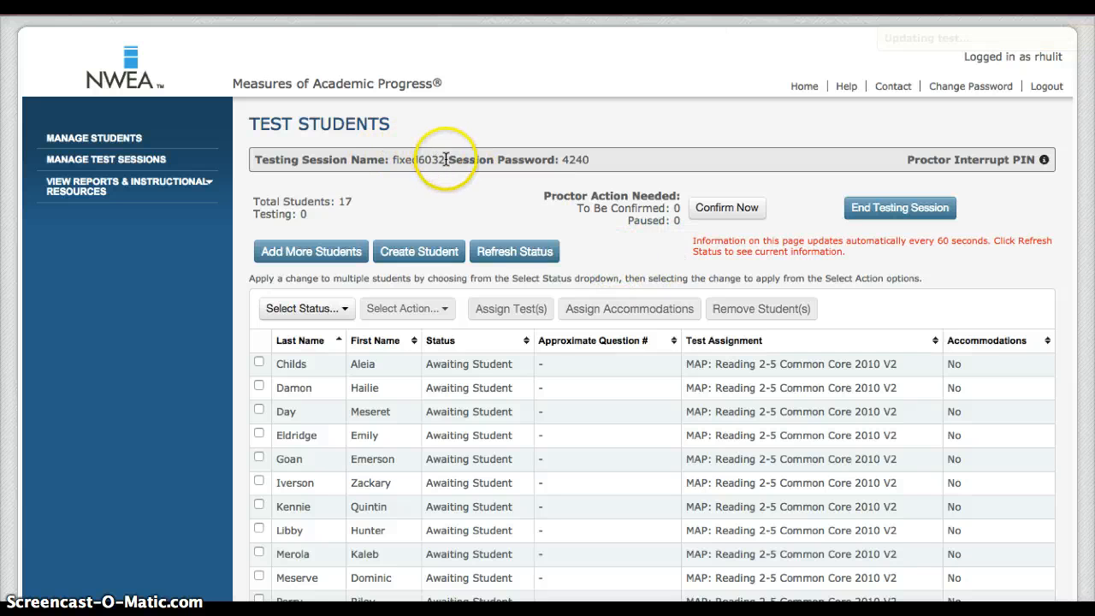
{"action": "mouse_move", "coordinate": [411, 159]}
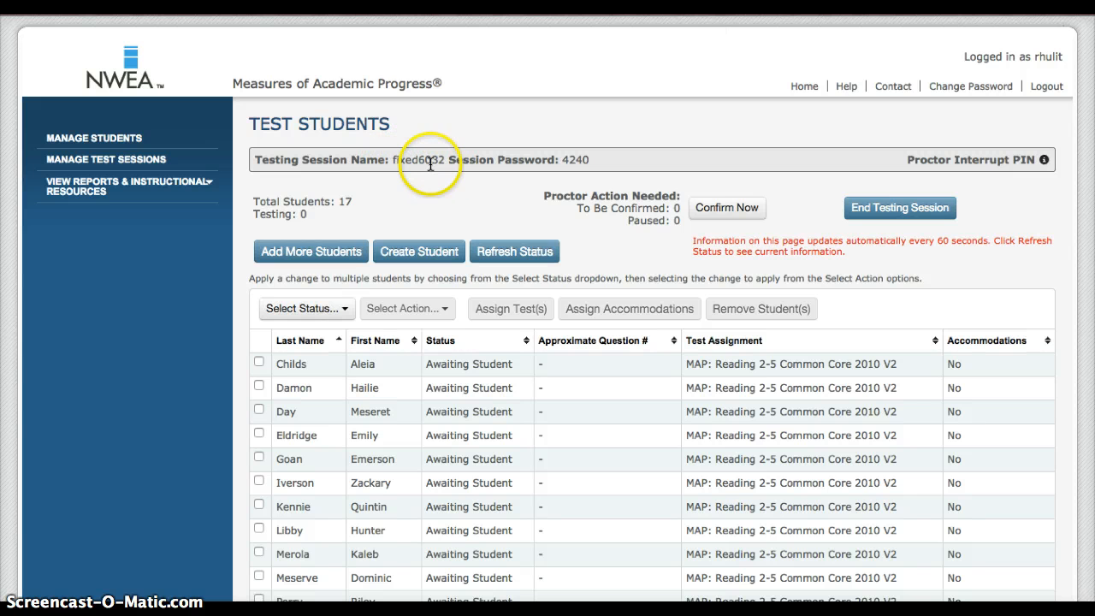
{"action": "mouse_move", "coordinate": [410, 170]}
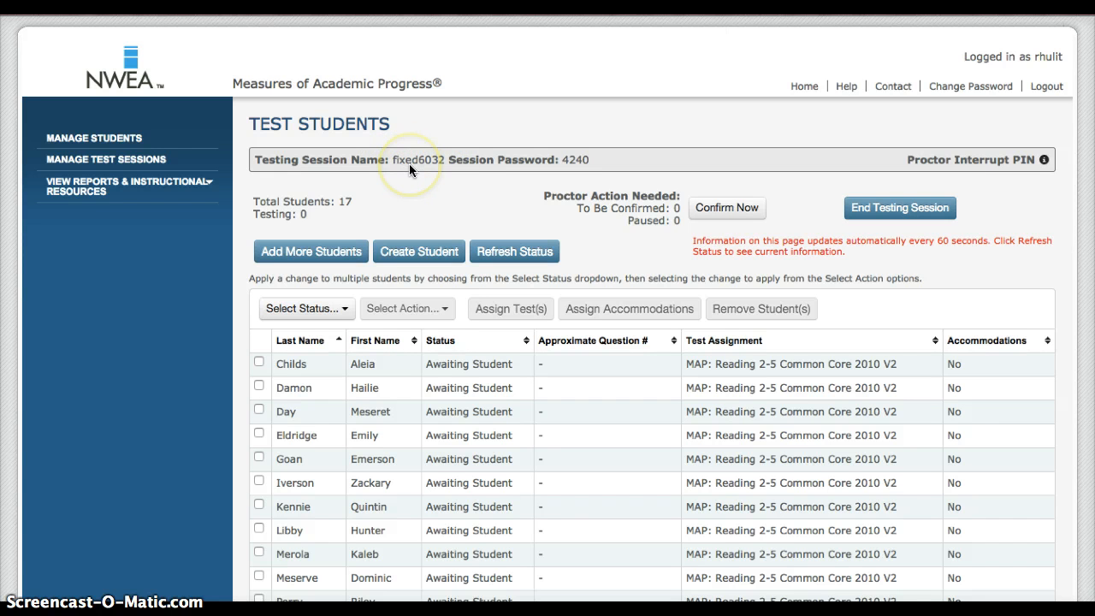
{"action": "mouse_move", "coordinate": [507, 172]}
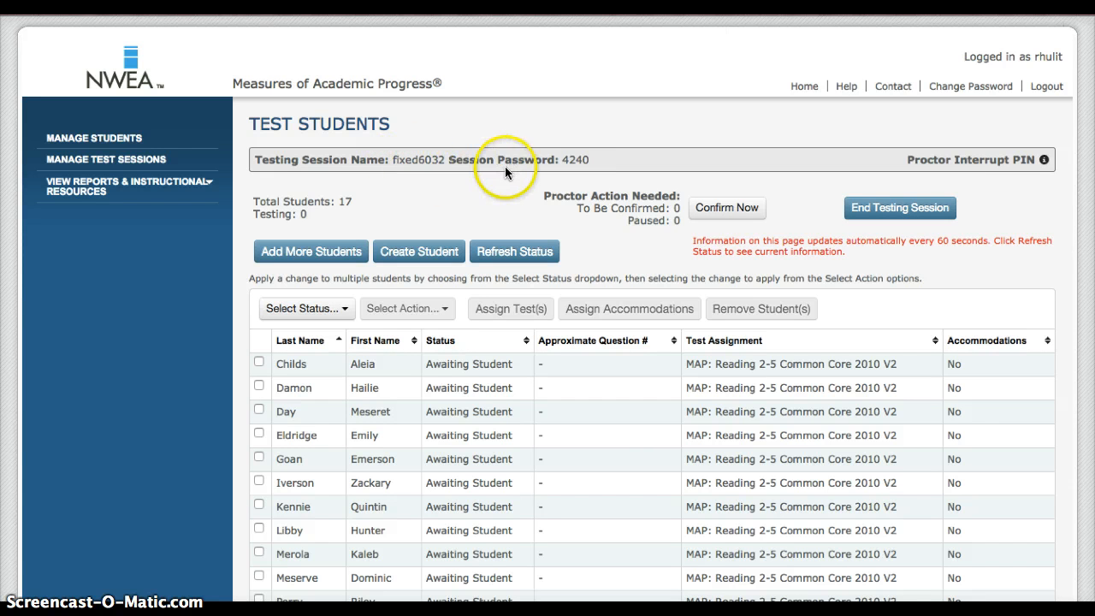
{"action": "mouse_move", "coordinate": [564, 169]}
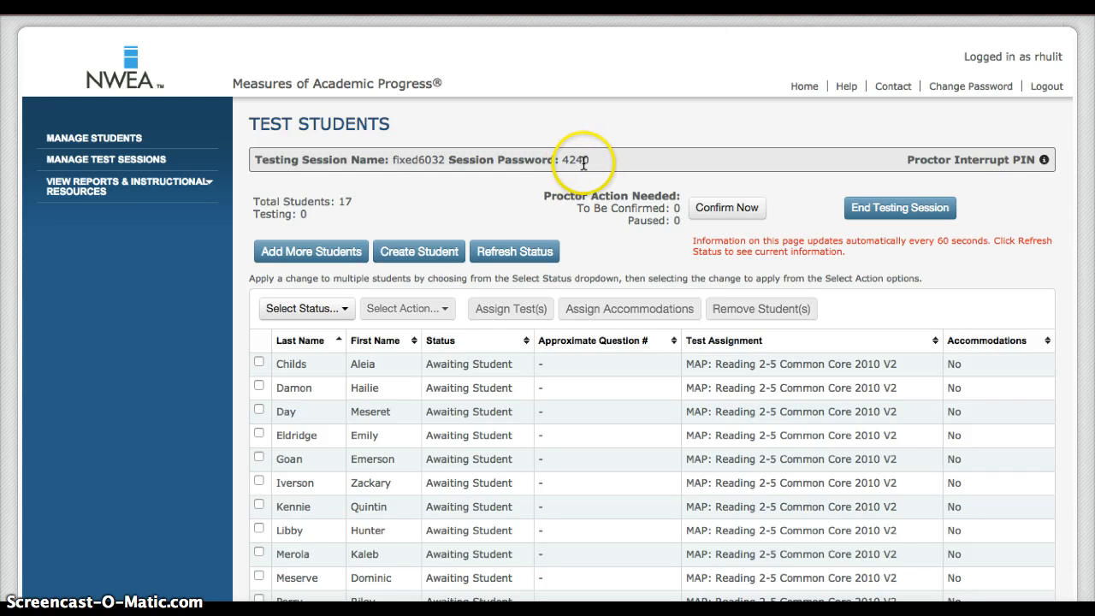
{"action": "mouse_move", "coordinate": [637, 198]}
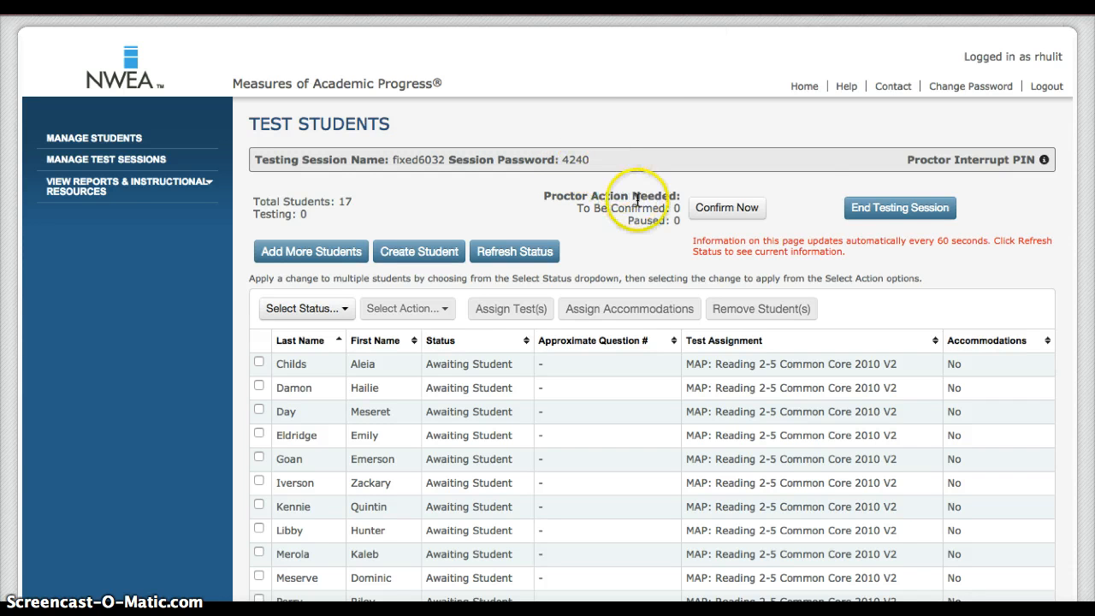
{"action": "mouse_move", "coordinate": [899, 207]}
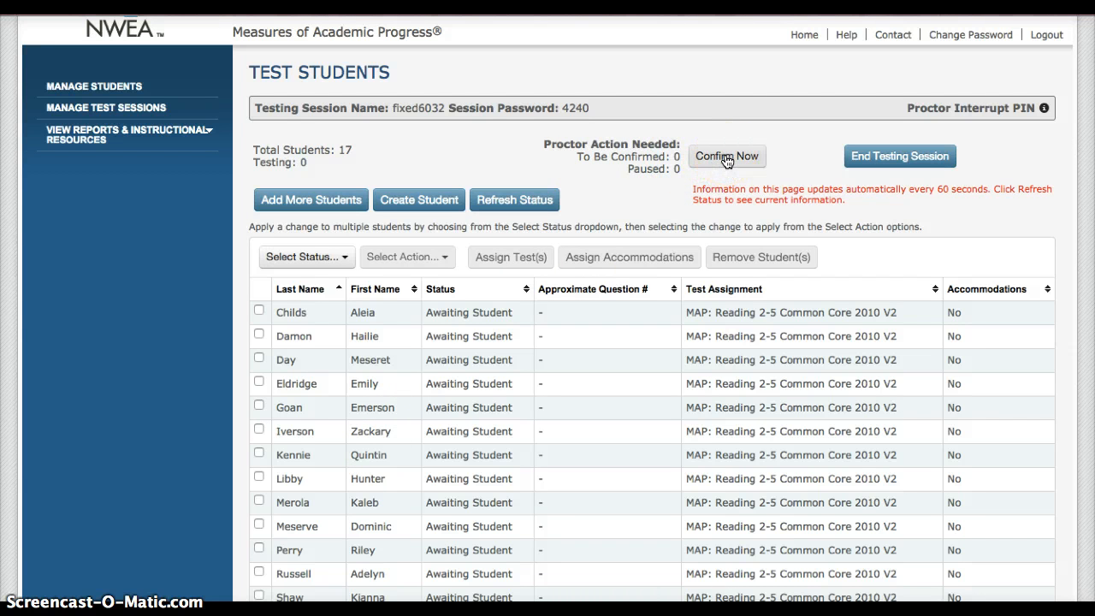
{"action": "mouse_move", "coordinate": [761, 154]}
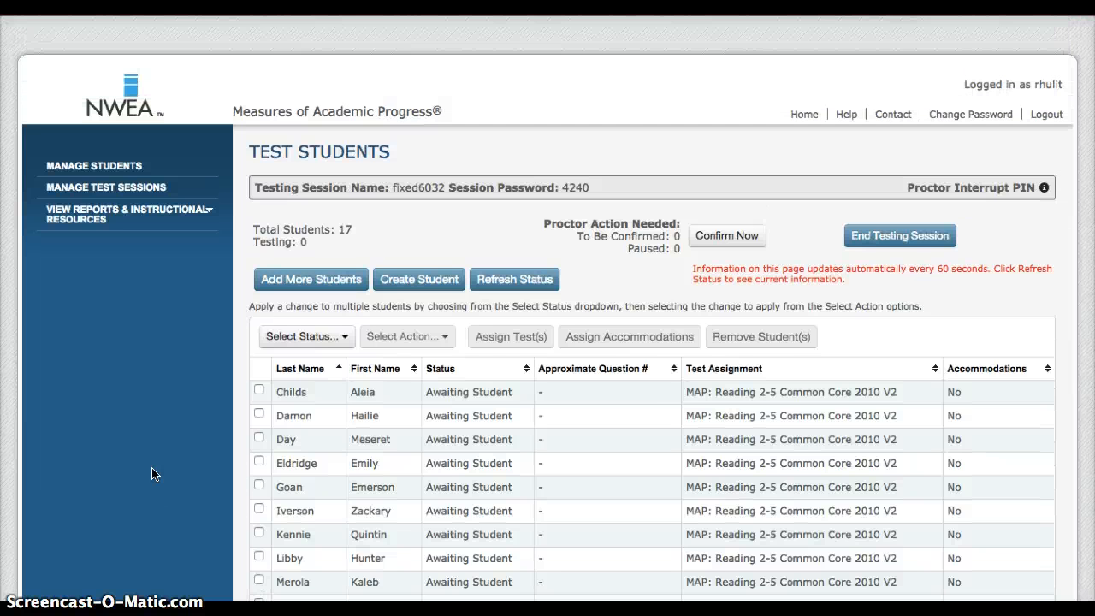
{"action": "mouse_move", "coordinate": [886, 238]}
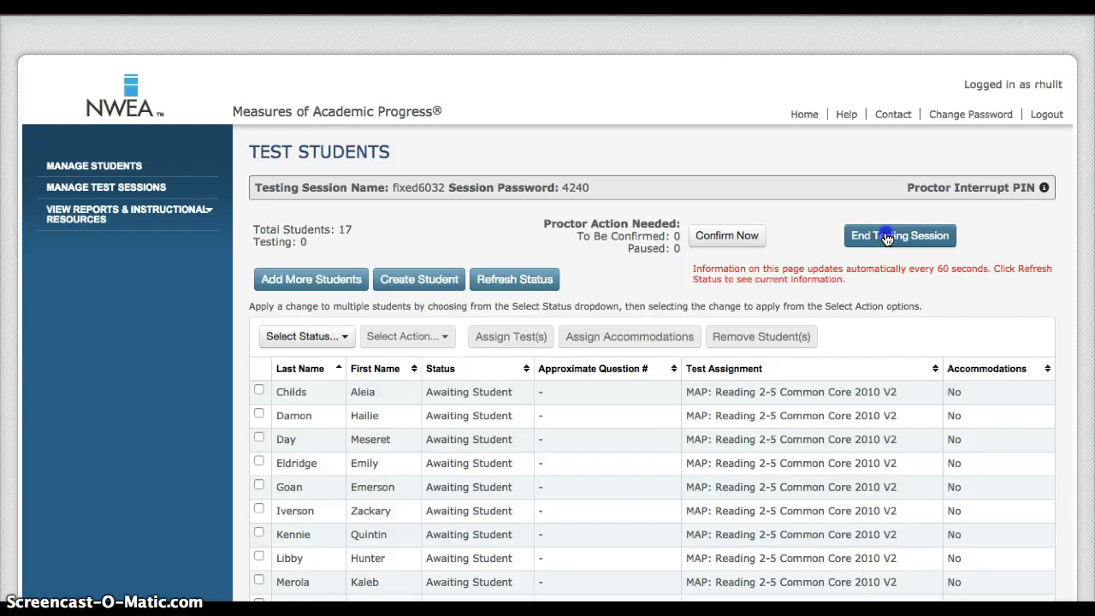
End the fixed6032 session and choose Delete Session instead of saving
{"action": "left_click", "coordinate": [899, 235]}
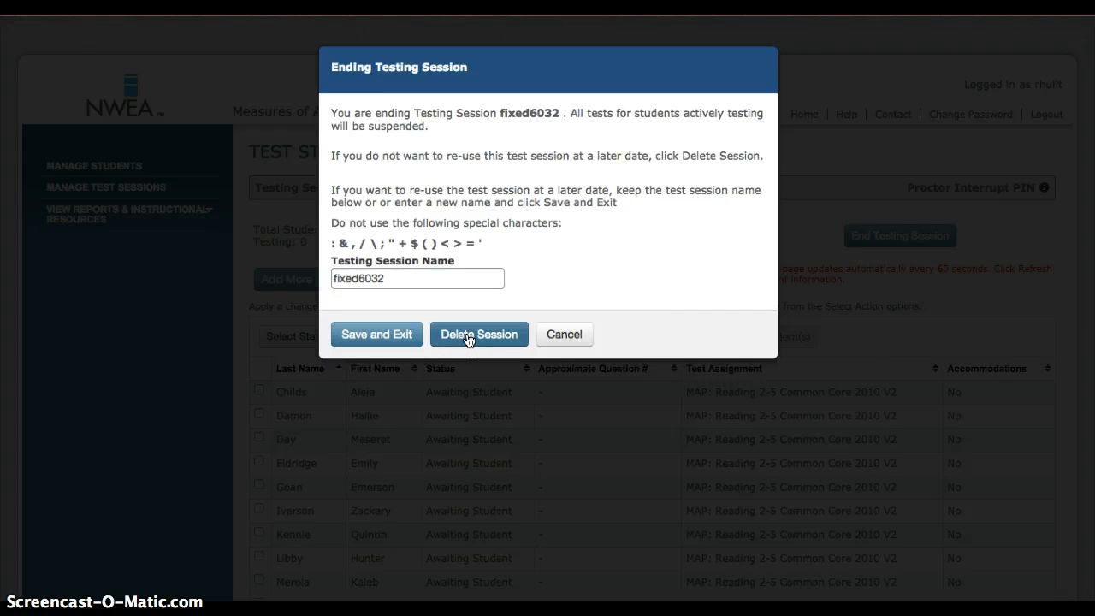
{"action": "left_click", "coordinate": [478, 334]}
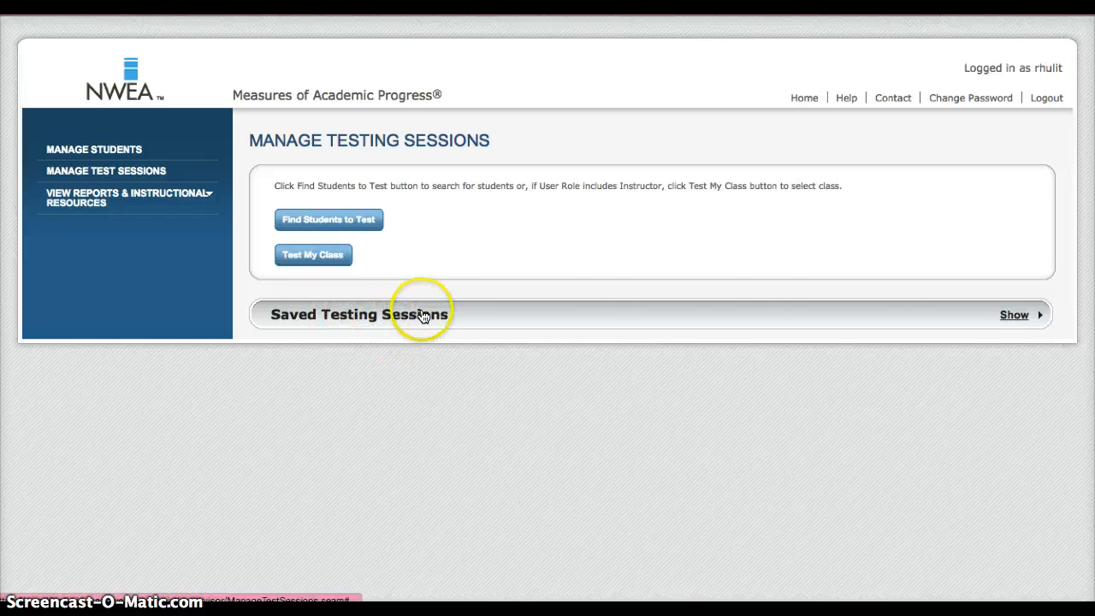
{"action": "mouse_move", "coordinate": [1016, 318]}
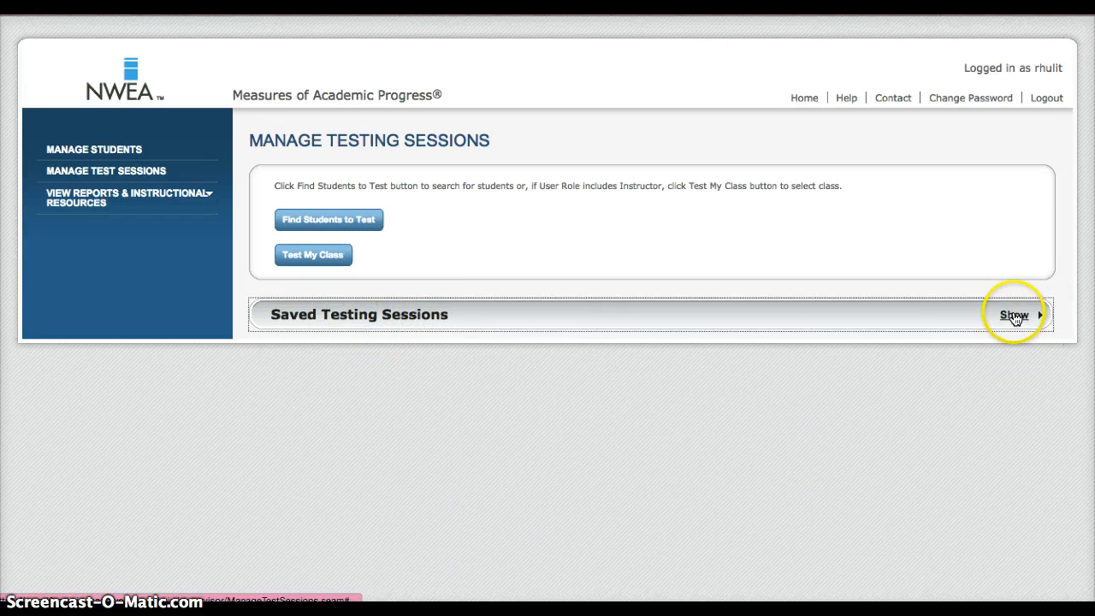
Launch the saved hulitm math session with Test Now
{"action": "left_click", "coordinate": [1014, 314]}
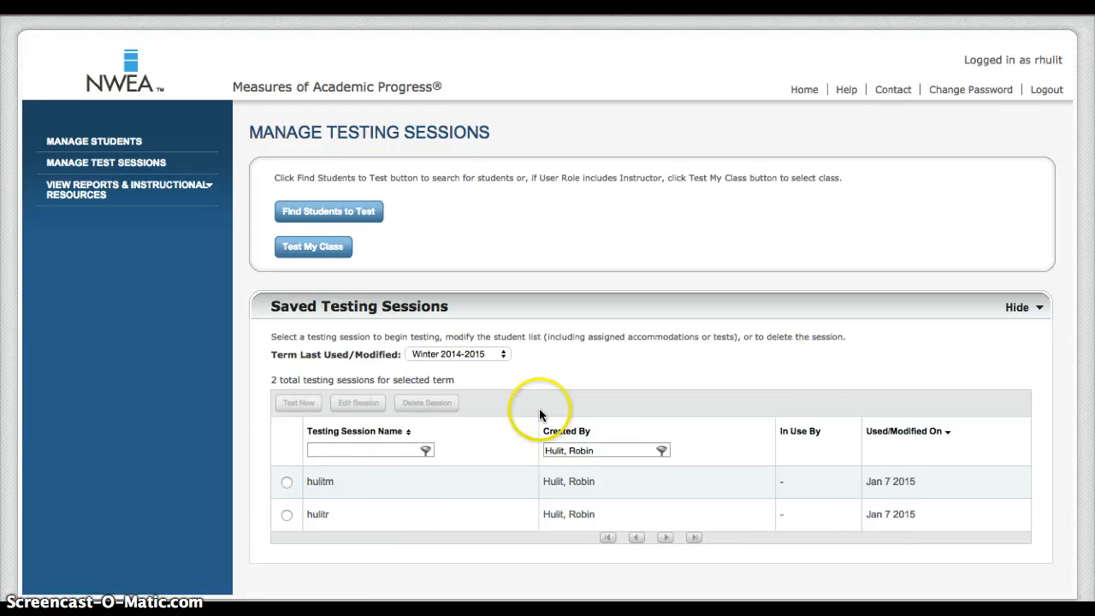
{"action": "mouse_move", "coordinate": [321, 514]}
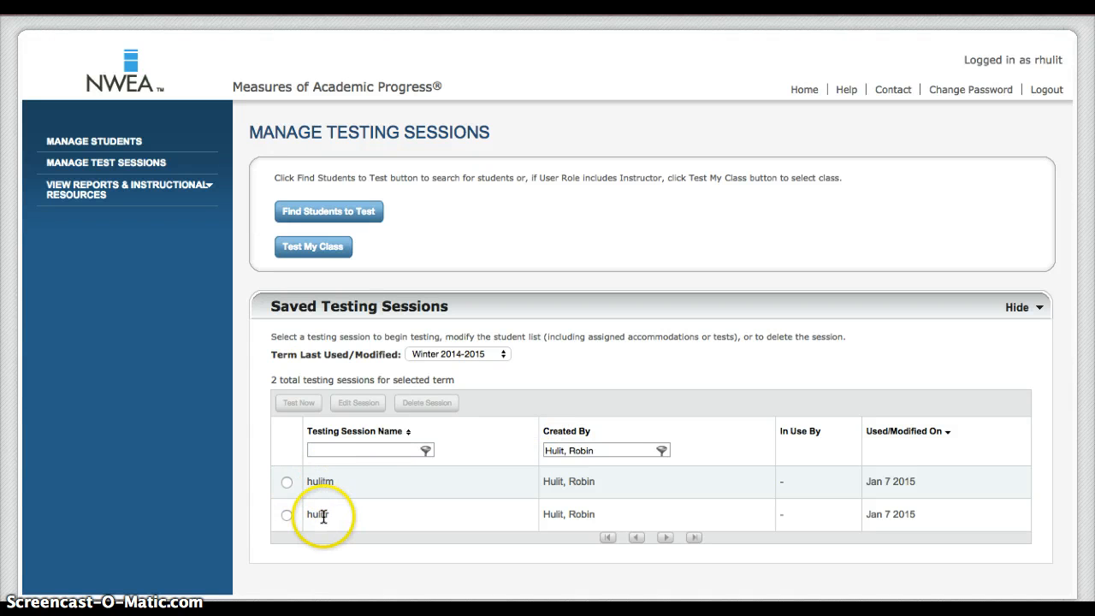
{"action": "left_click", "coordinate": [286, 481]}
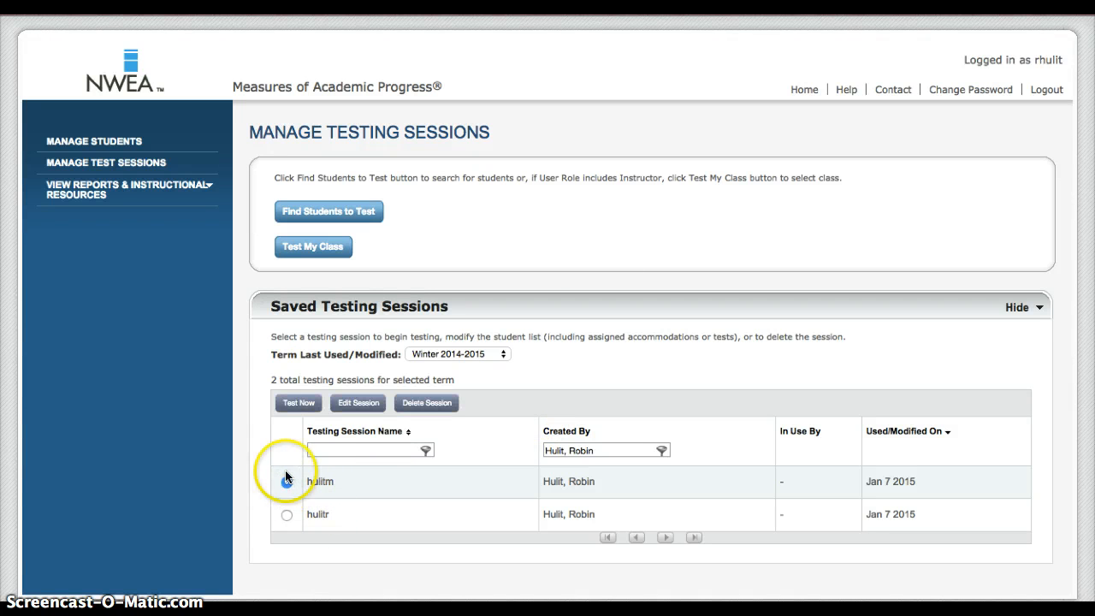
{"action": "left_click", "coordinate": [286, 480]}
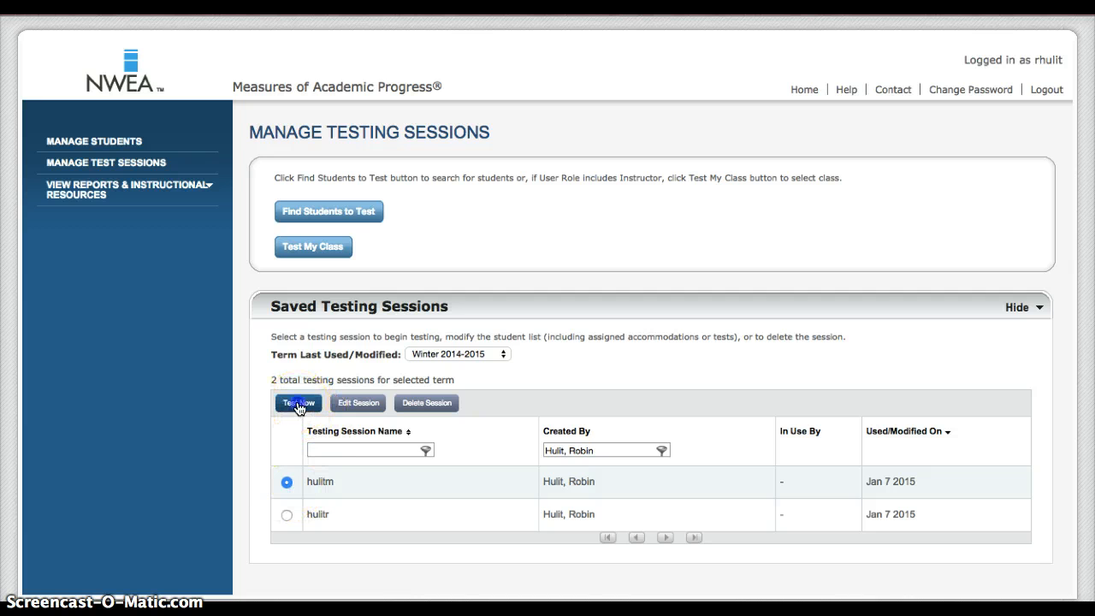
{"action": "left_click", "coordinate": [297, 403]}
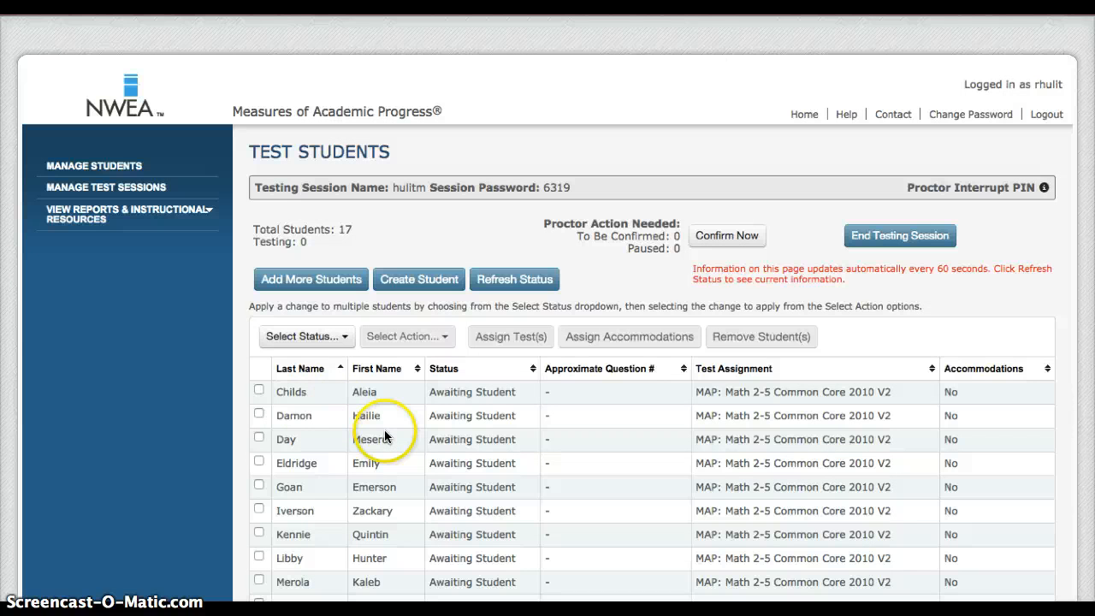
{"action": "scroll", "scroll_direction": "down", "scroll_amount": 3}
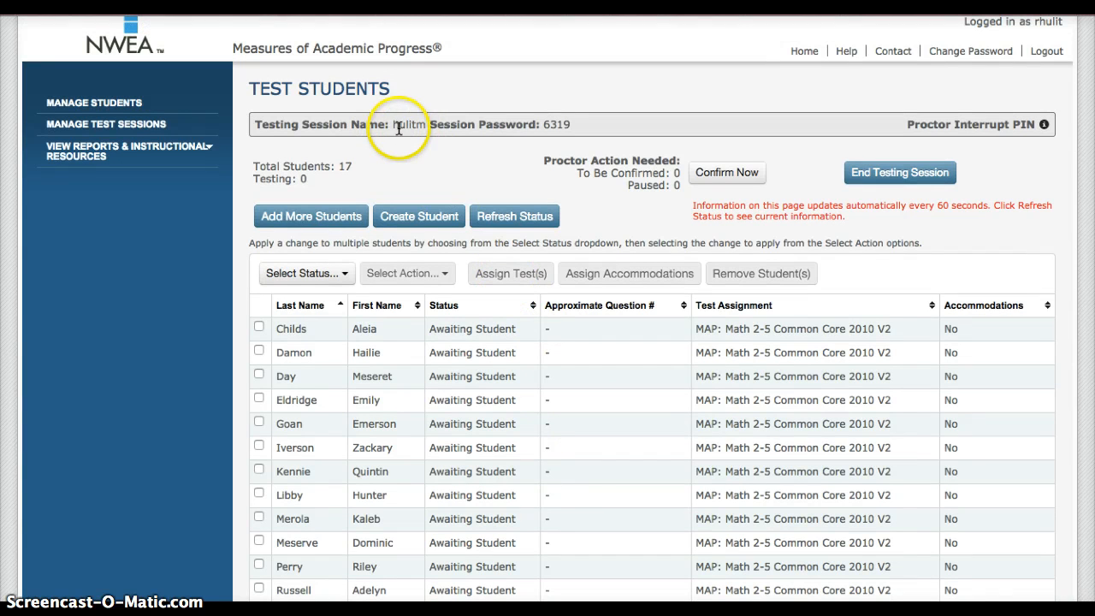
{"action": "mouse_move", "coordinate": [540, 138]}
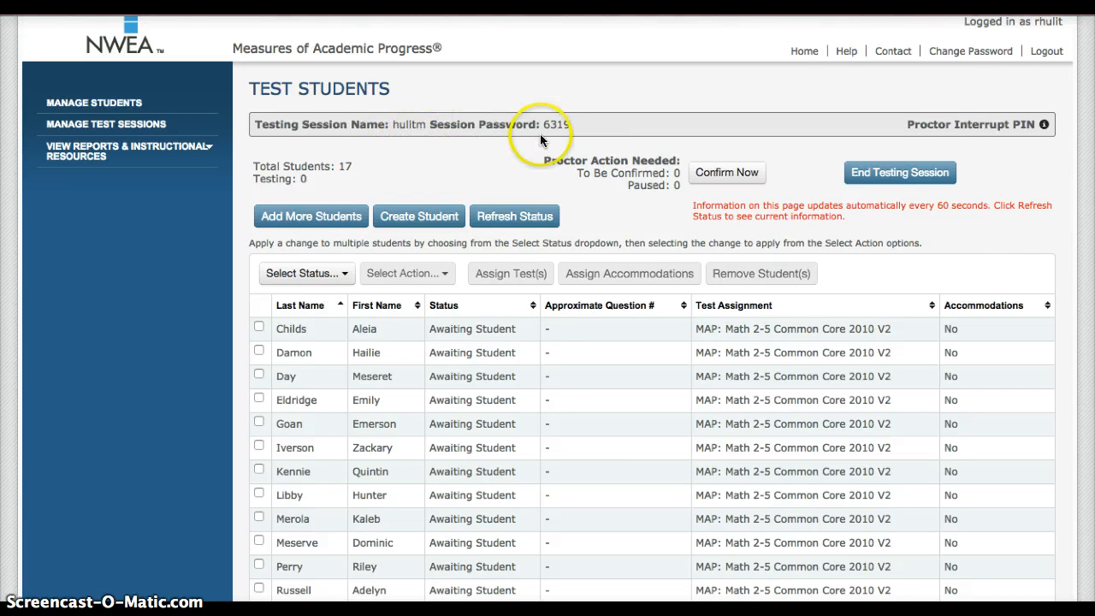
{"action": "mouse_move", "coordinate": [513, 136]}
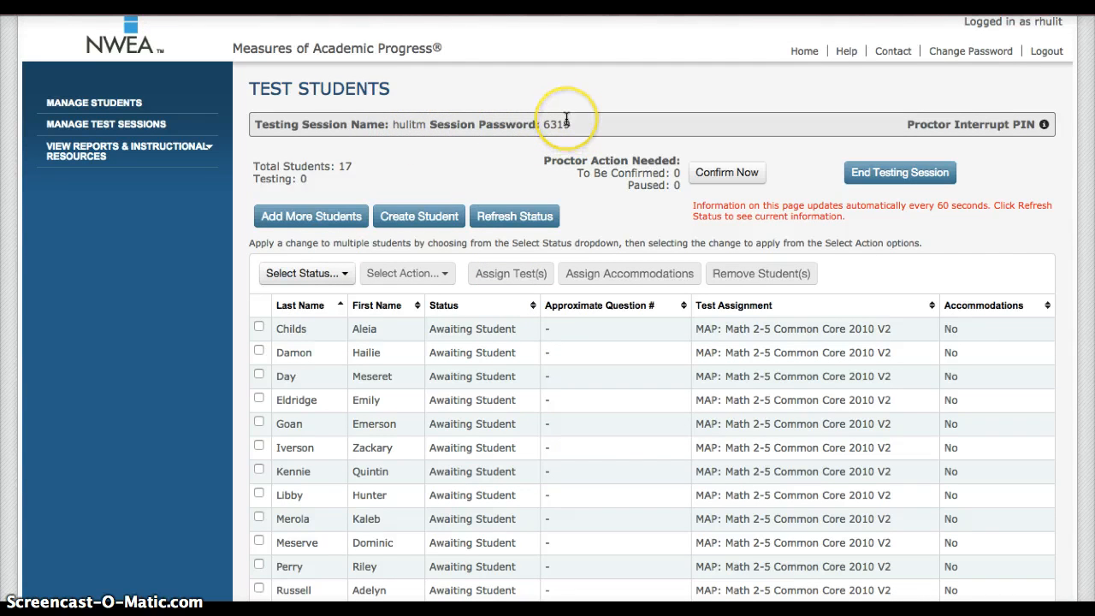
{"action": "mouse_move", "coordinate": [473, 369]}
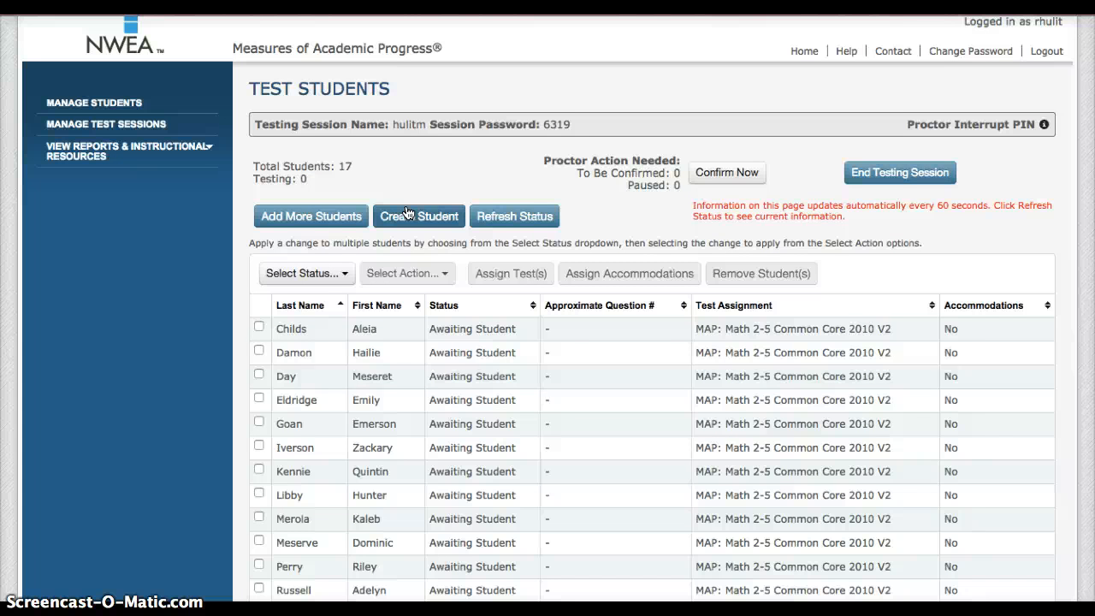
{"action": "mouse_move", "coordinate": [469, 195]}
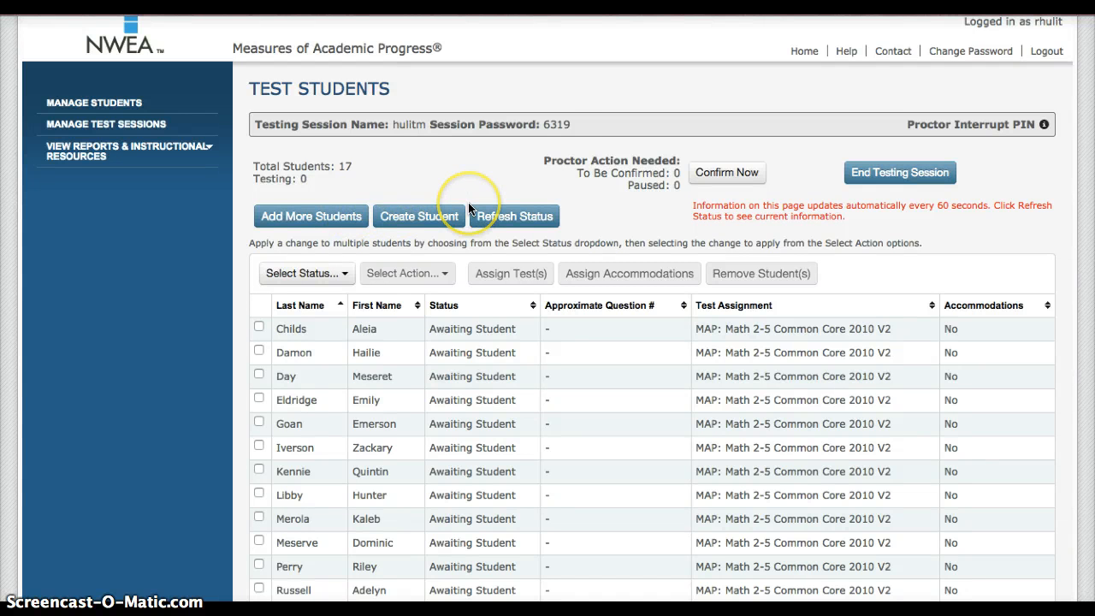
{"action": "mouse_move", "coordinate": [412, 325]}
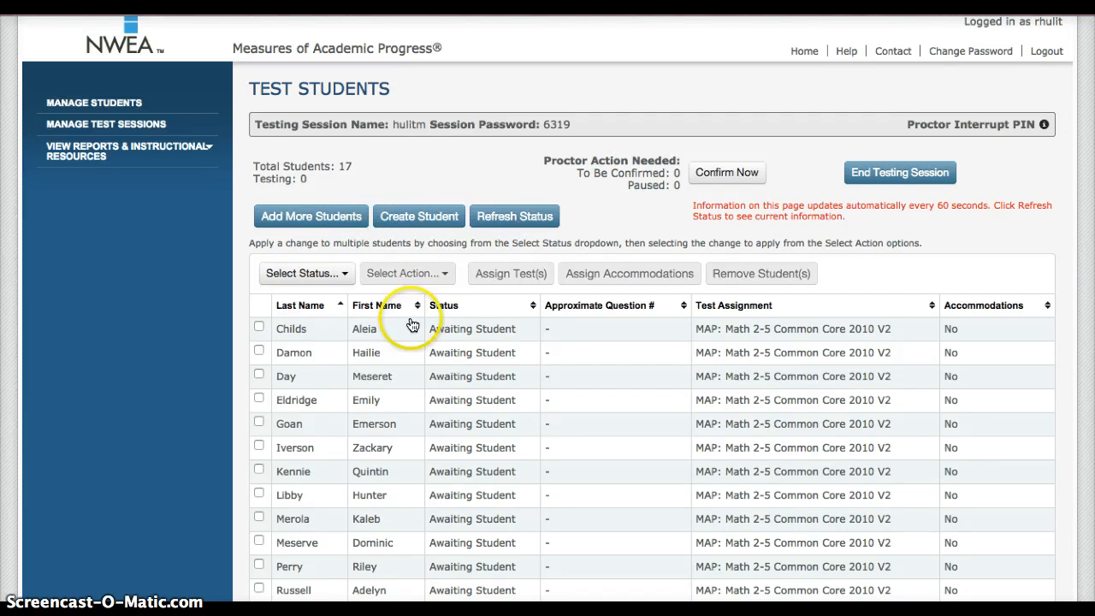
{"action": "mouse_move", "coordinate": [425, 355]}
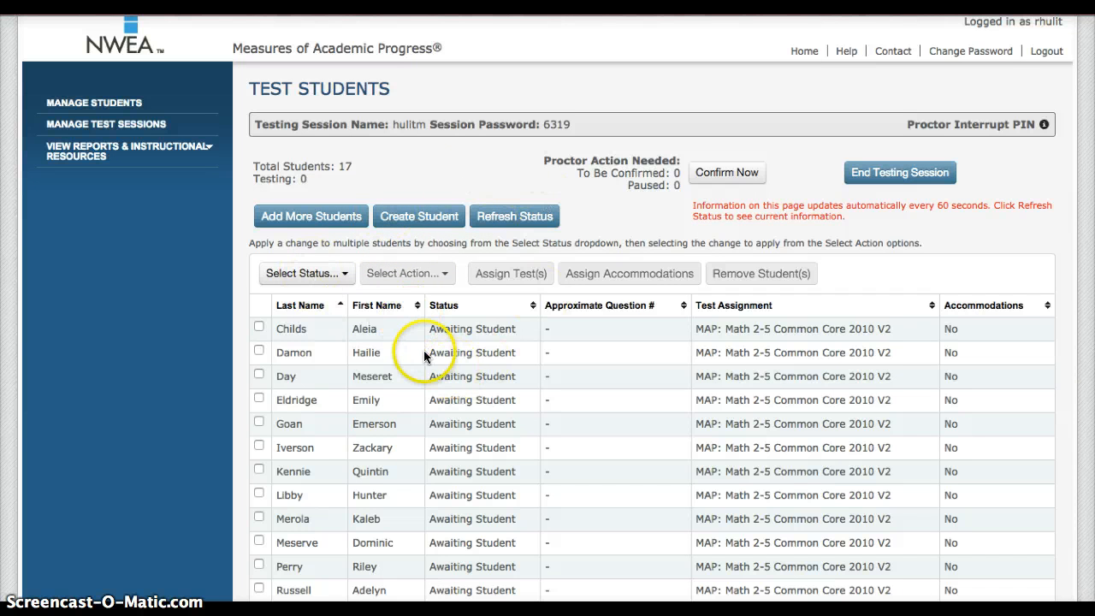
{"action": "mouse_move", "coordinate": [422, 343]}
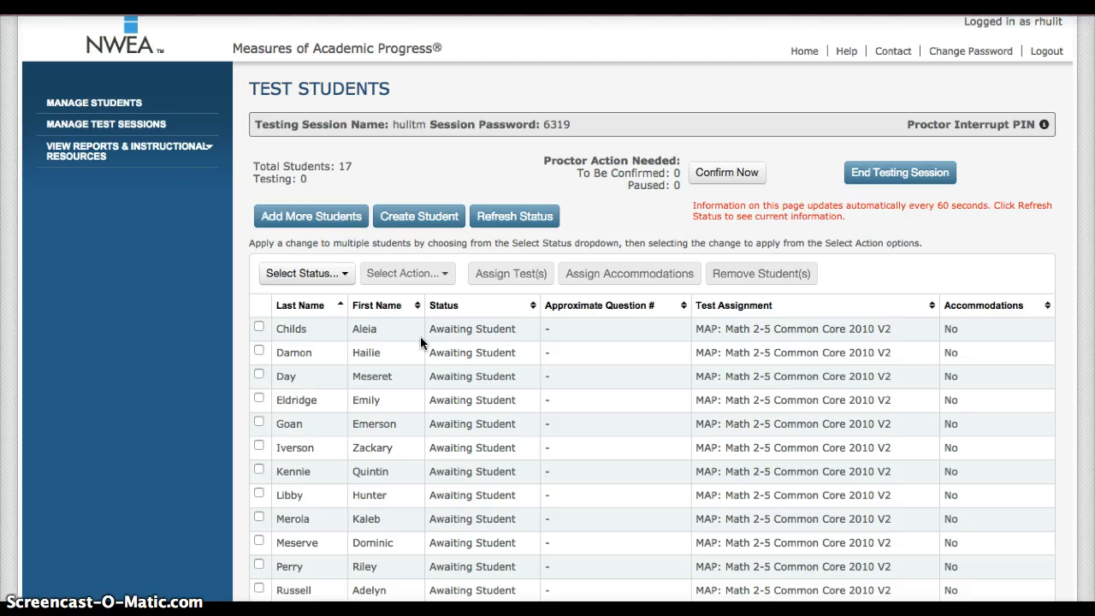
{"action": "mouse_move", "coordinate": [472, 293]}
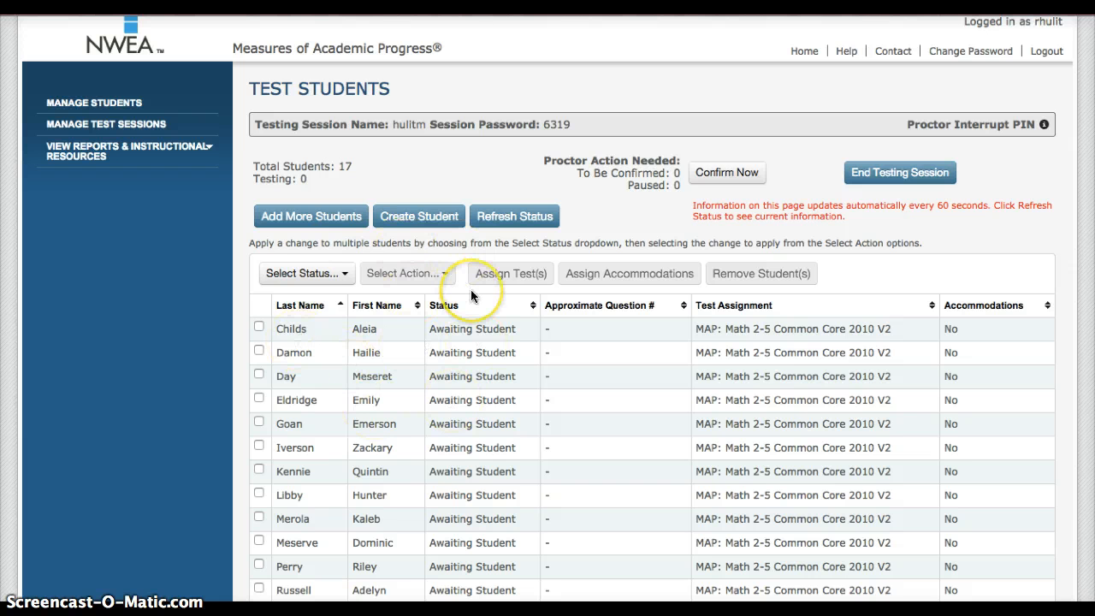
{"action": "mouse_move", "coordinate": [471, 295]}
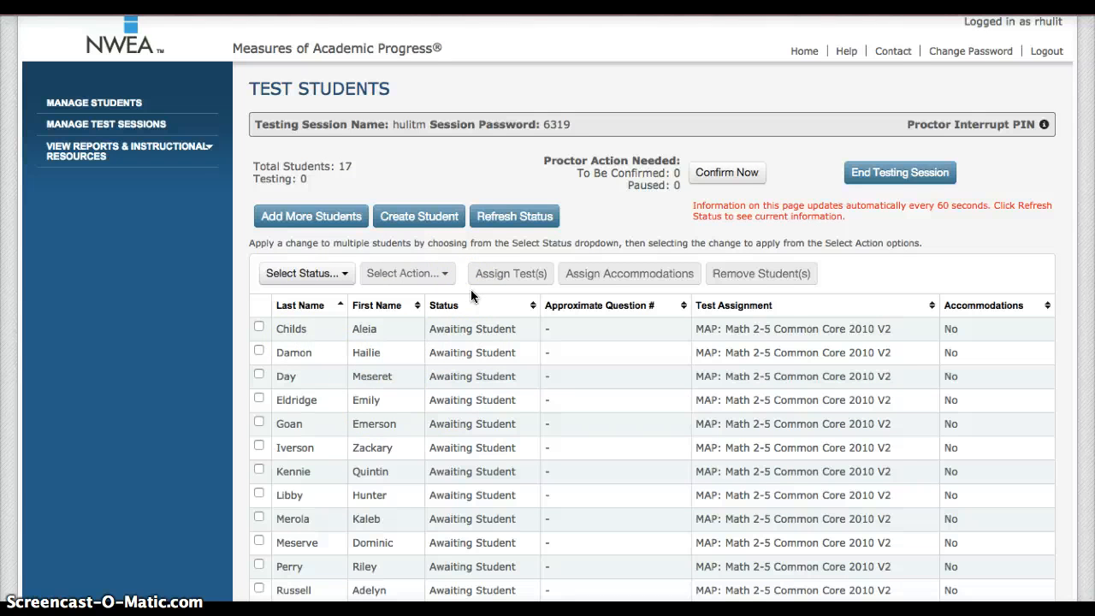
{"action": "mouse_move", "coordinate": [605, 247]}
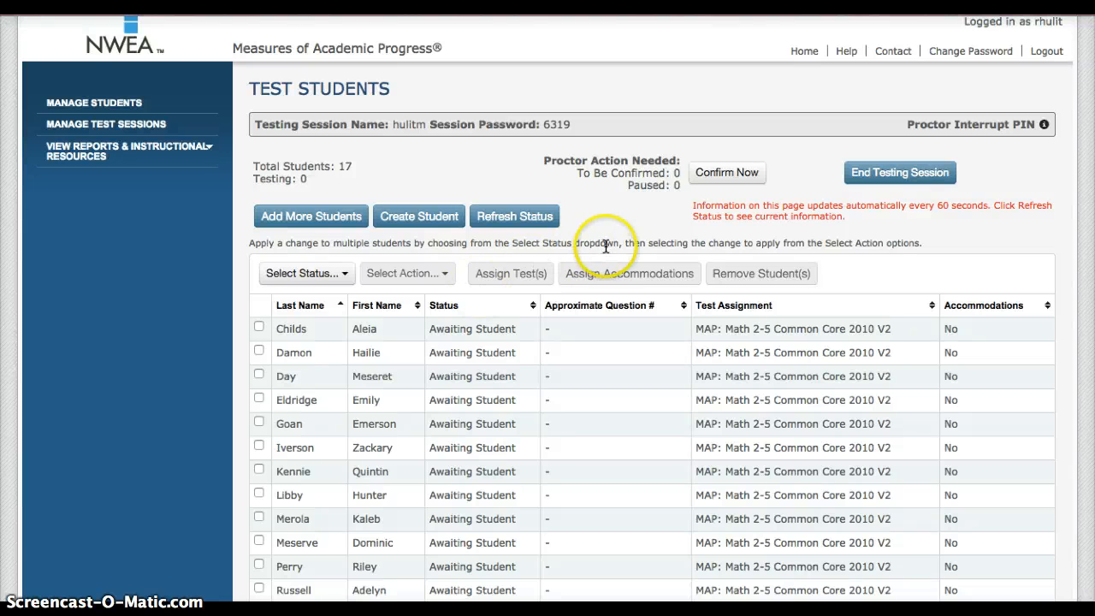
{"action": "mouse_move", "coordinate": [419, 189]}
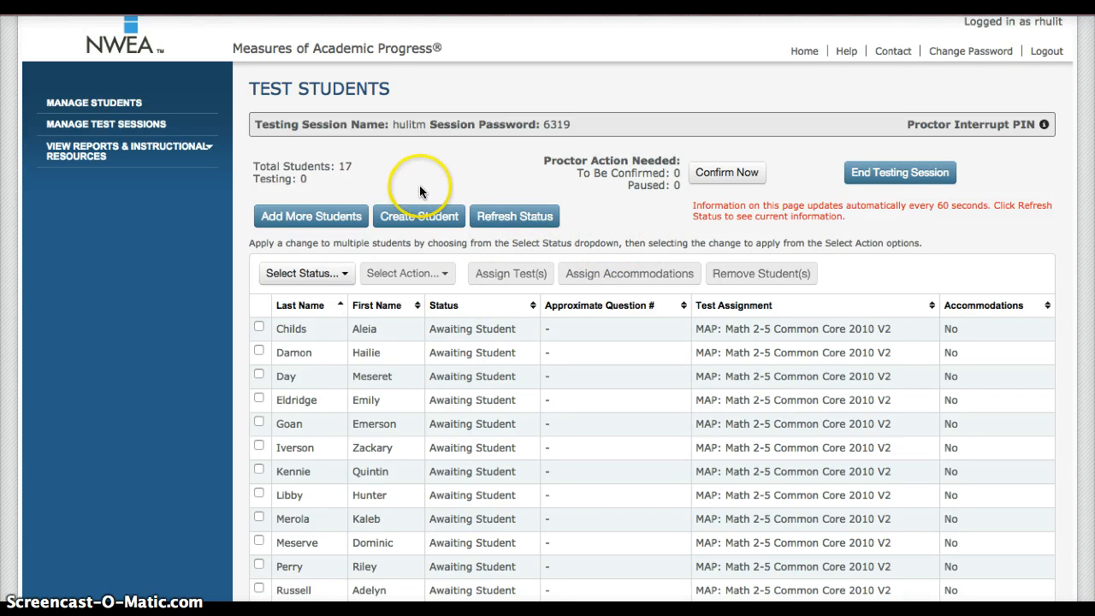